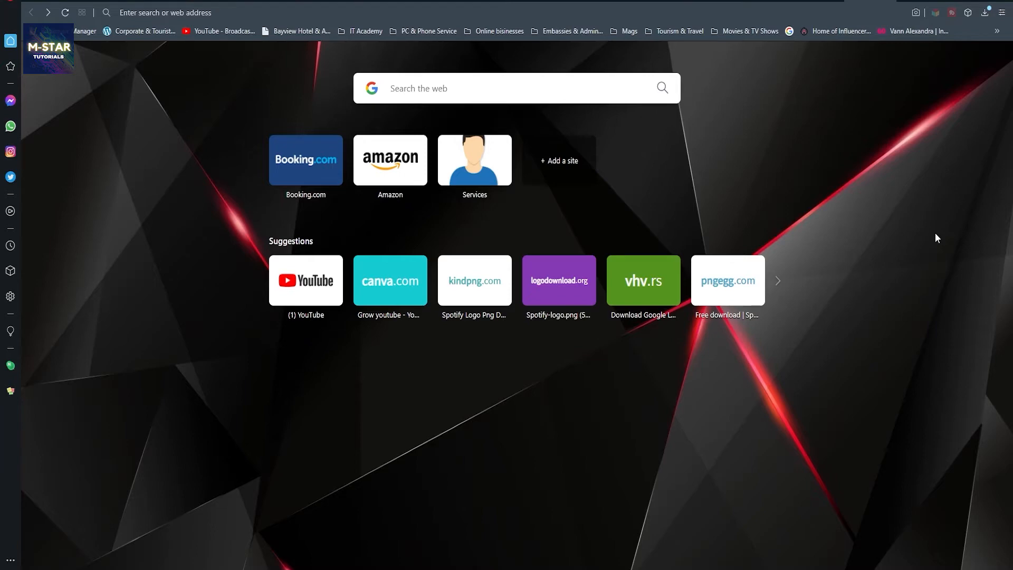
Open youtube.com from the start page and glance down the home feed.
click(305, 281)
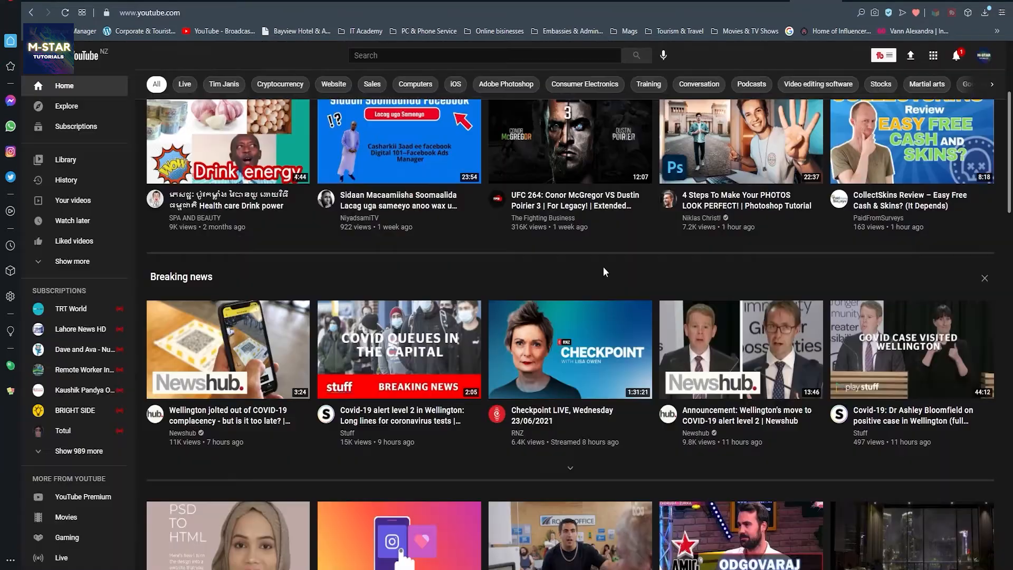
mouse_move(545, 270)
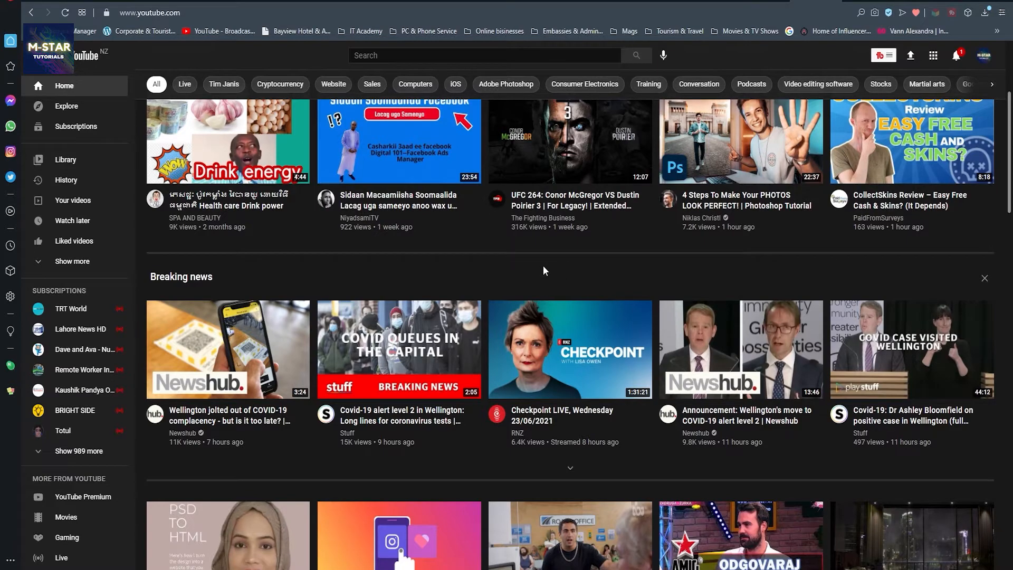
mouse_move(479, 264)
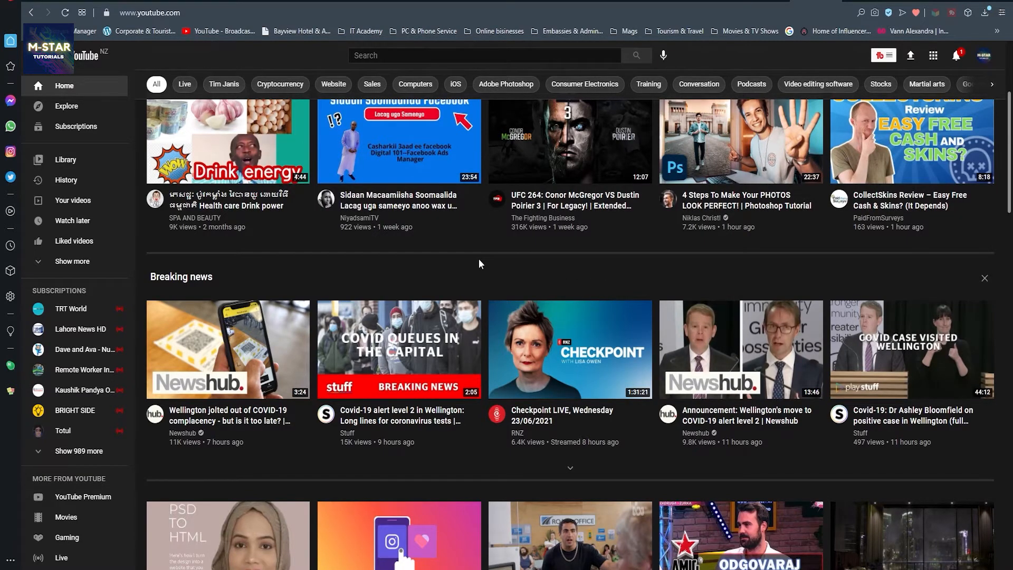
scroll(down, 3)
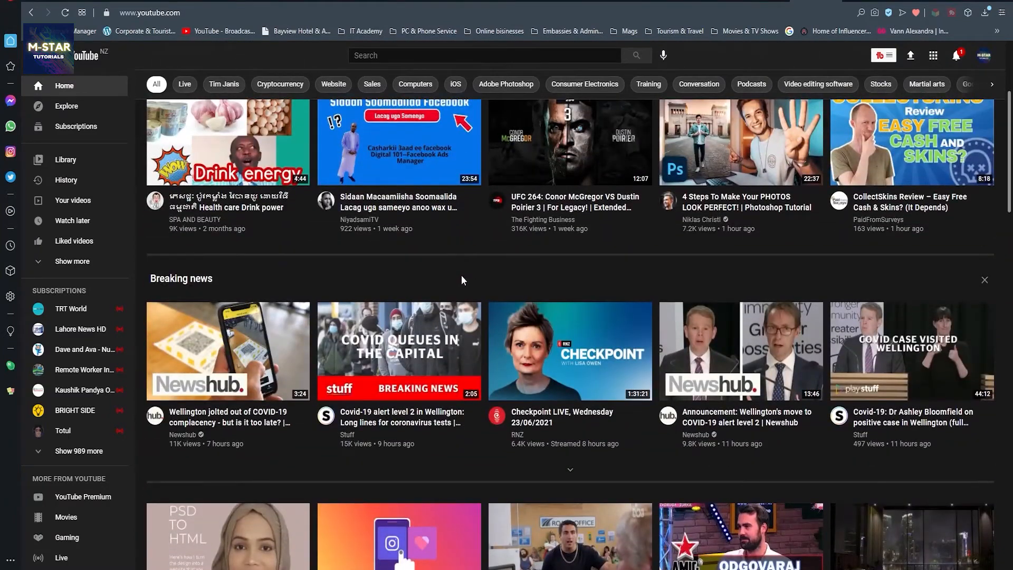
mouse_move(407, 350)
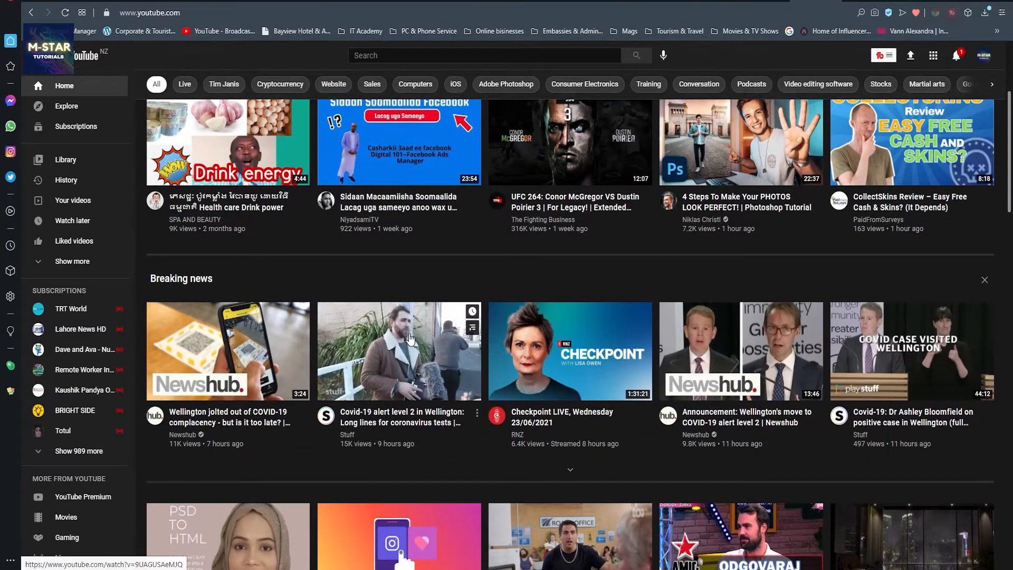
mouse_move(568, 284)
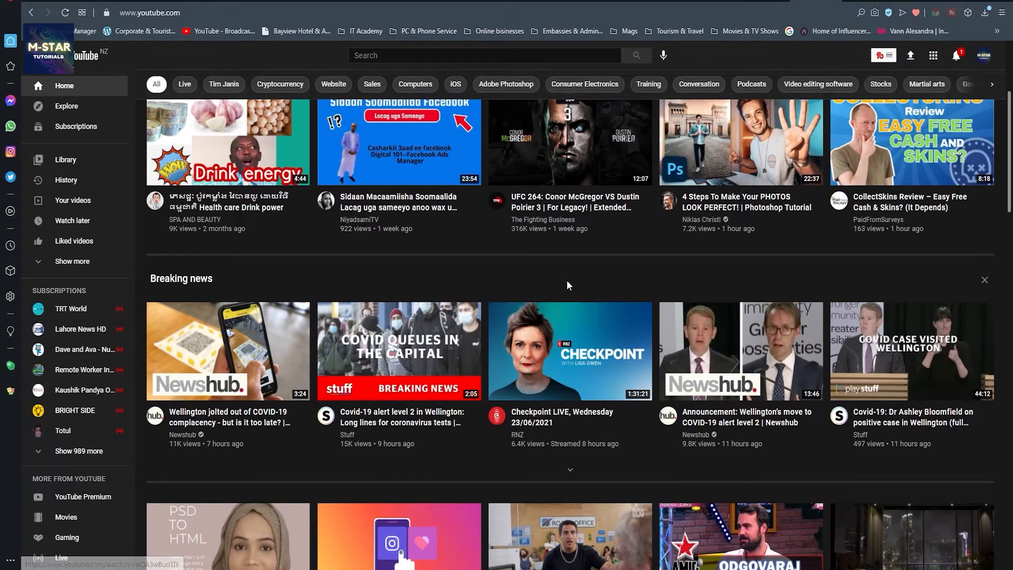
mouse_move(405, 271)
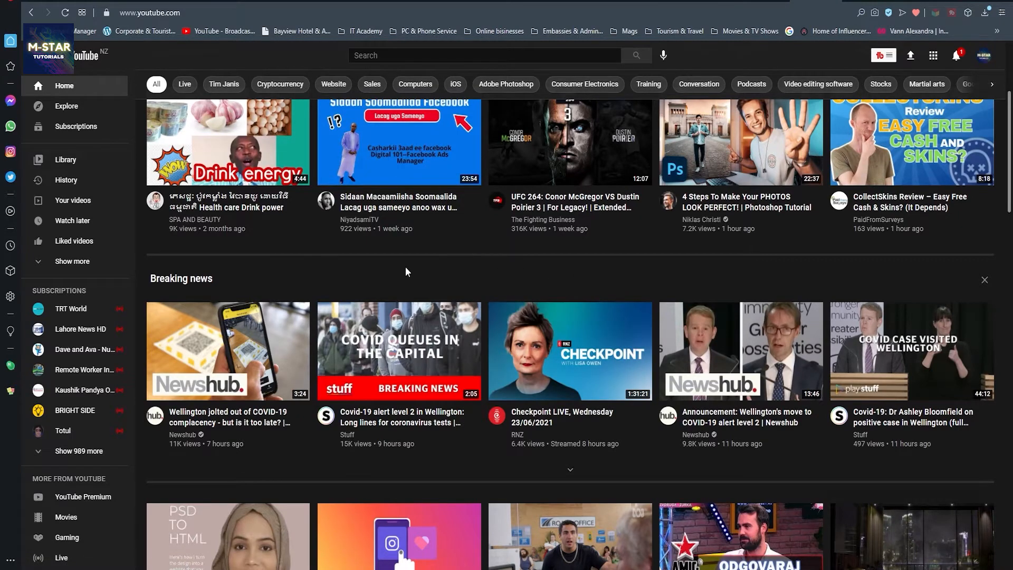
mouse_move(312, 275)
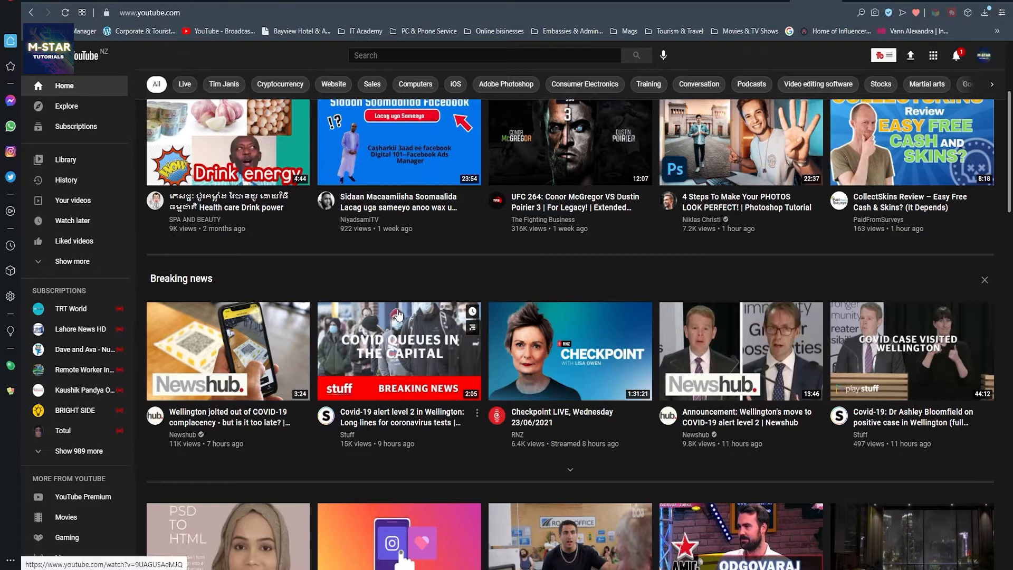
mouse_move(469, 275)
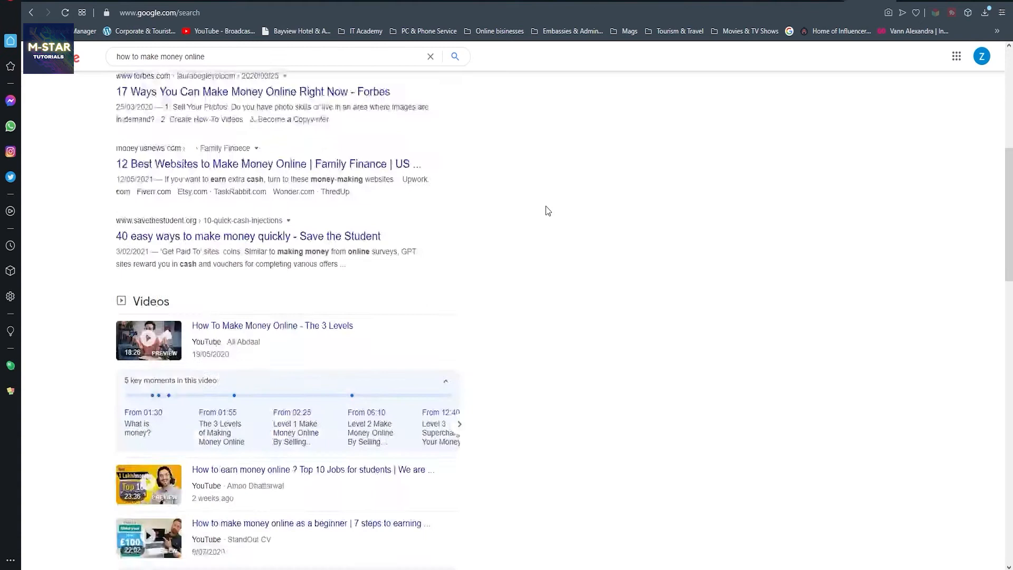
Scroll through the 'how to make money online' results to the related searches and back up.
scroll(down, 3)
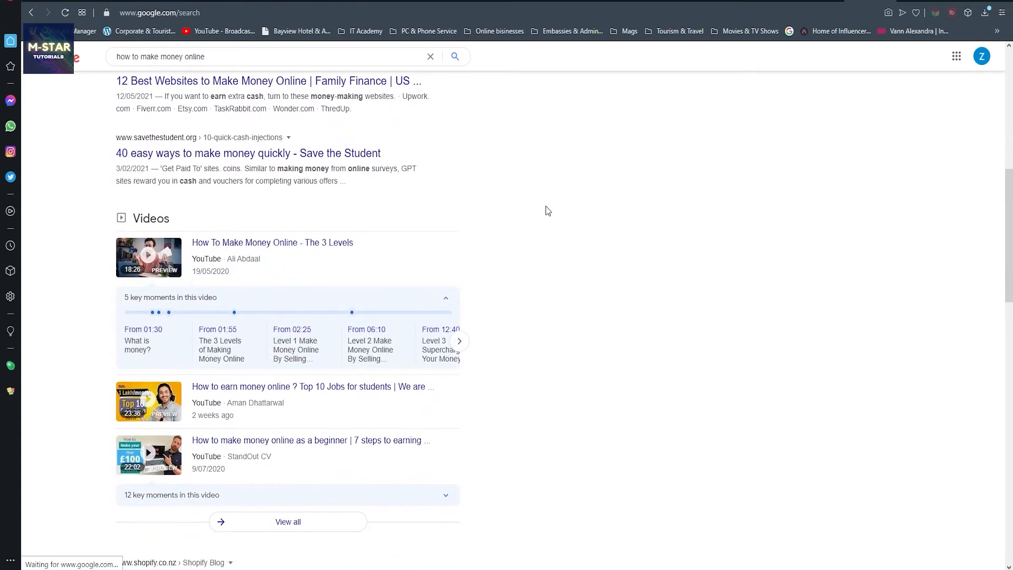
scroll(down, 3)
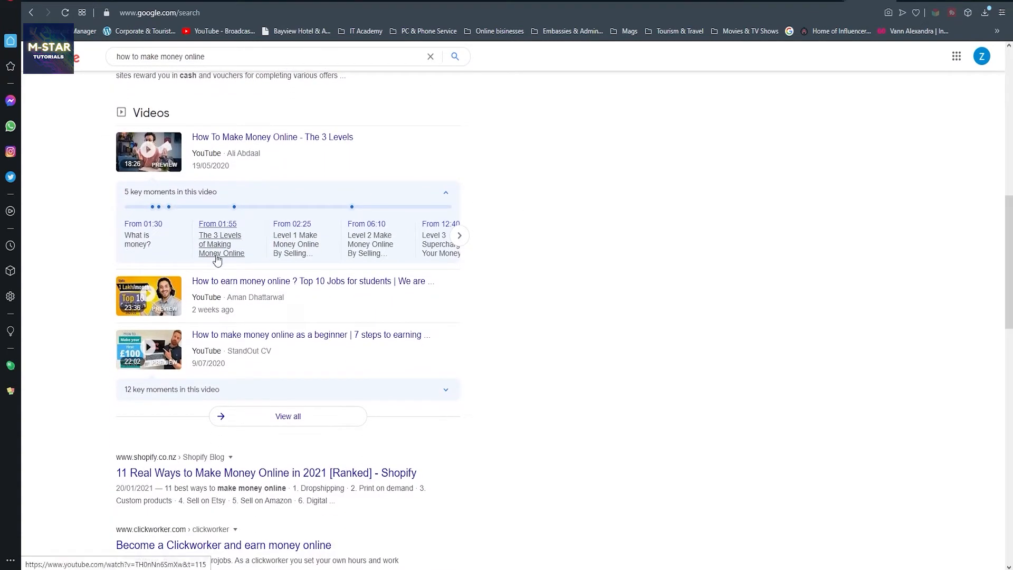
scroll(down, 3)
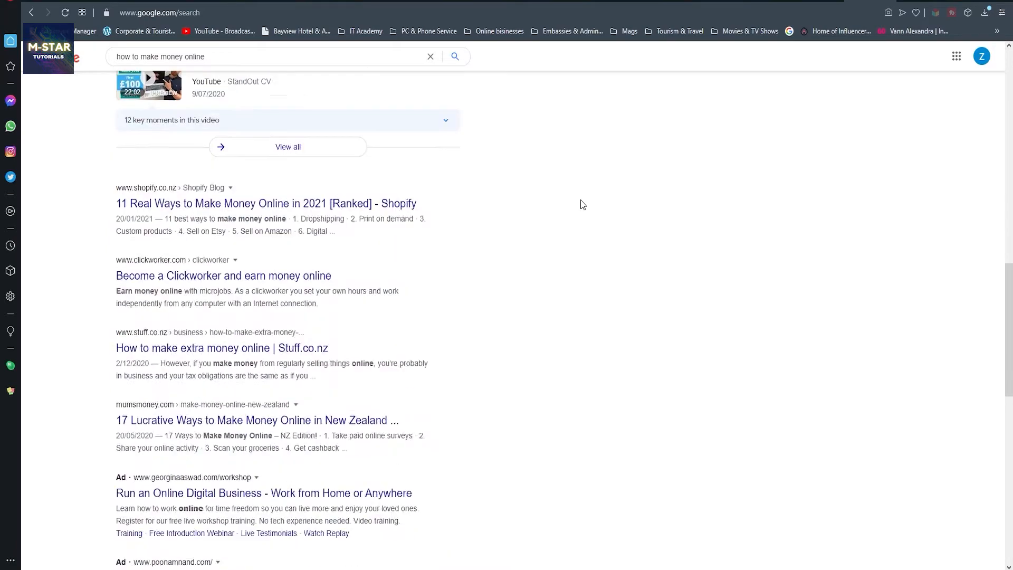
scroll(down, 3)
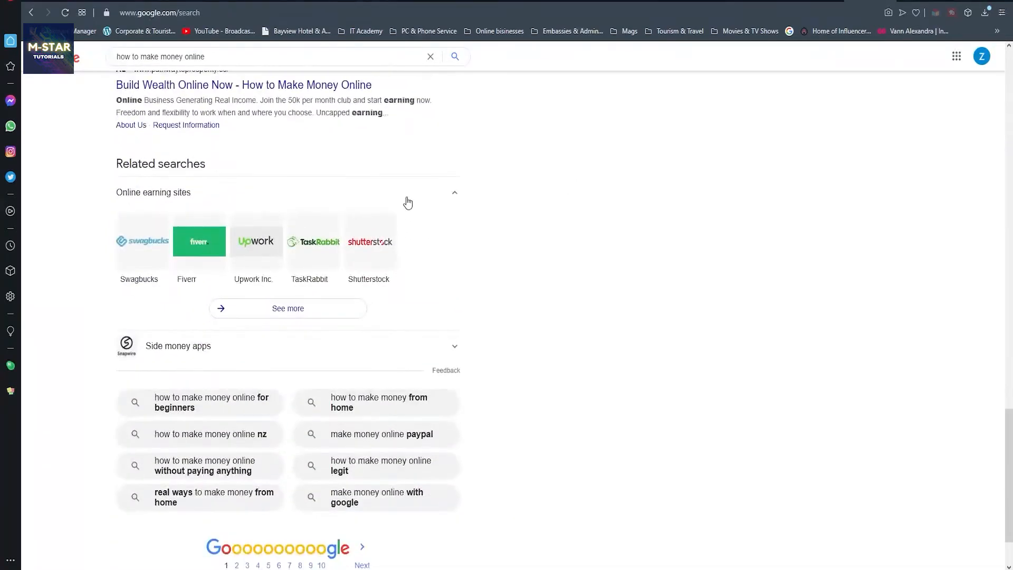
mouse_move(355, 249)
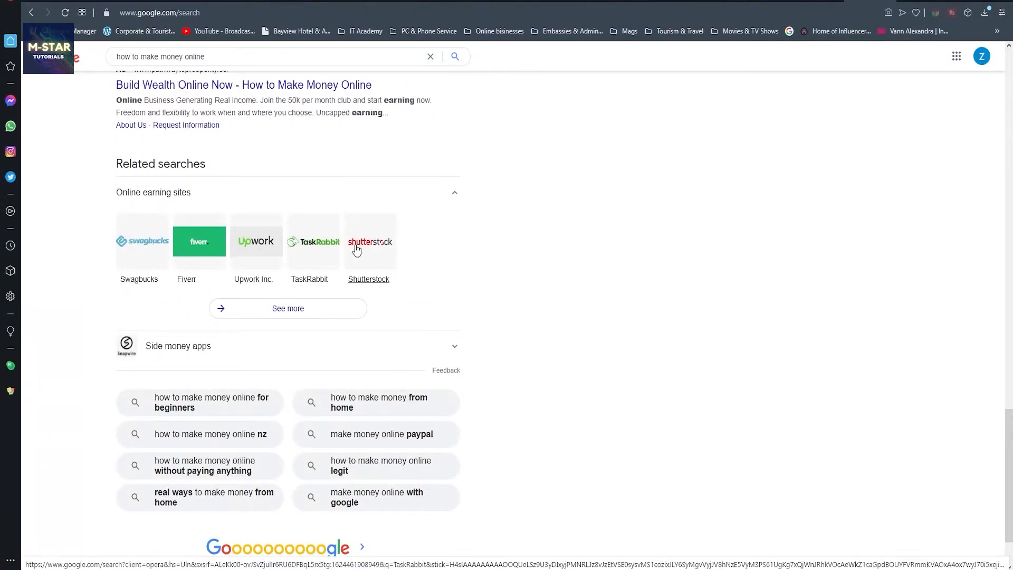
mouse_move(552, 255)
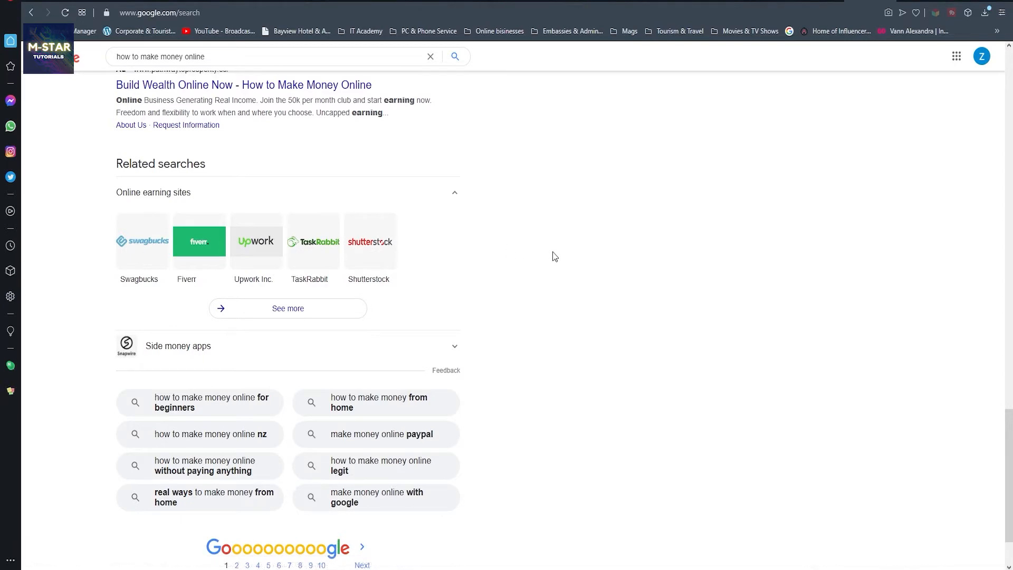
scroll(up, 3)
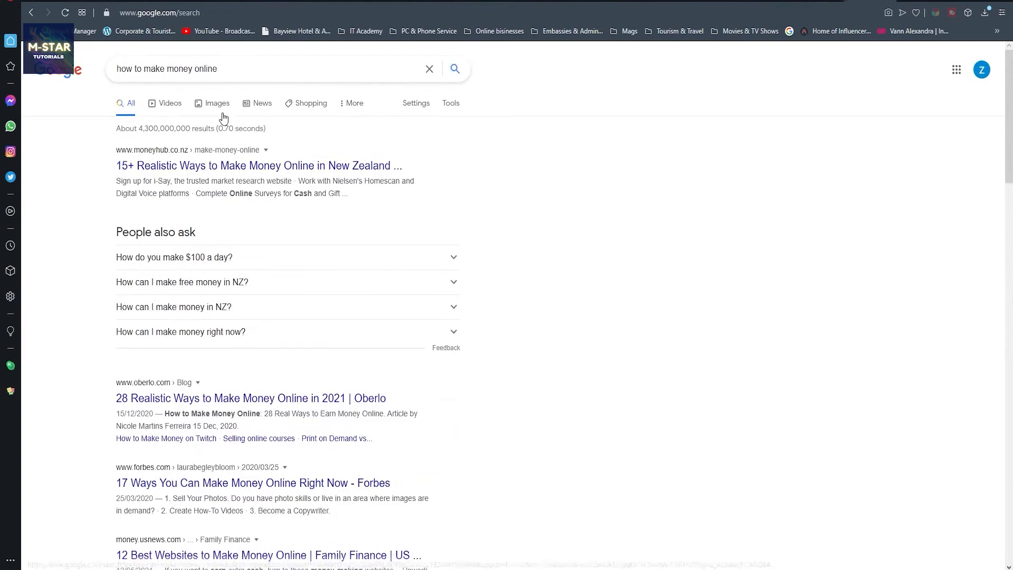
Switch to Google Images for 'how to make money online' and browse the thumbnail grid.
click(217, 103)
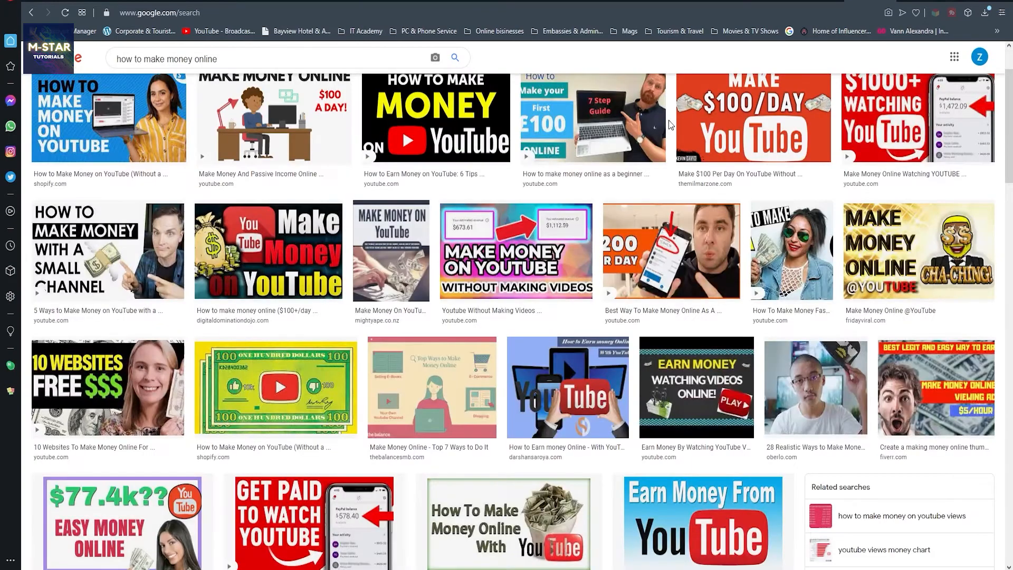
scroll(down, 3)
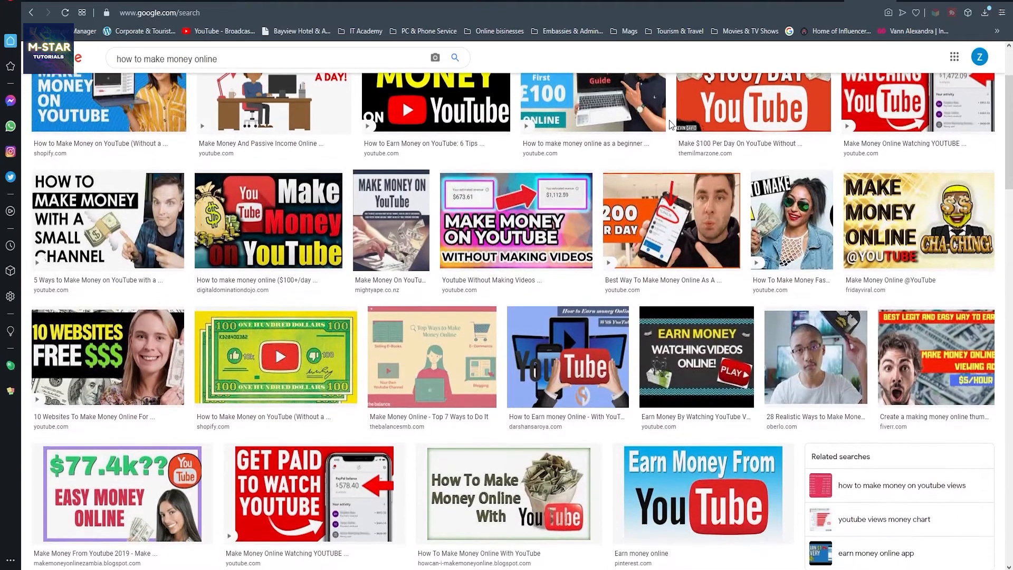
scroll(down, 3)
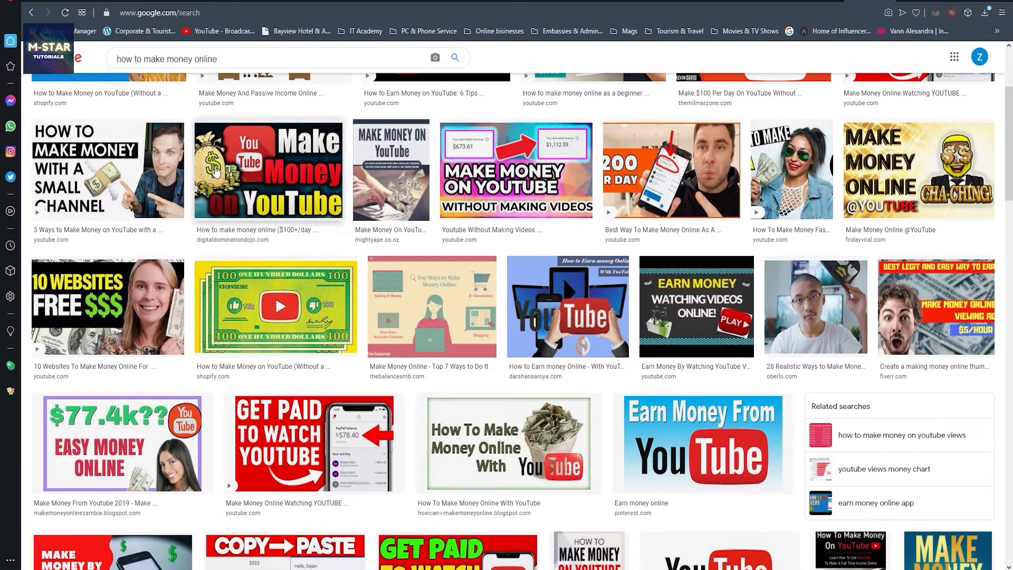
mouse_move(180, 234)
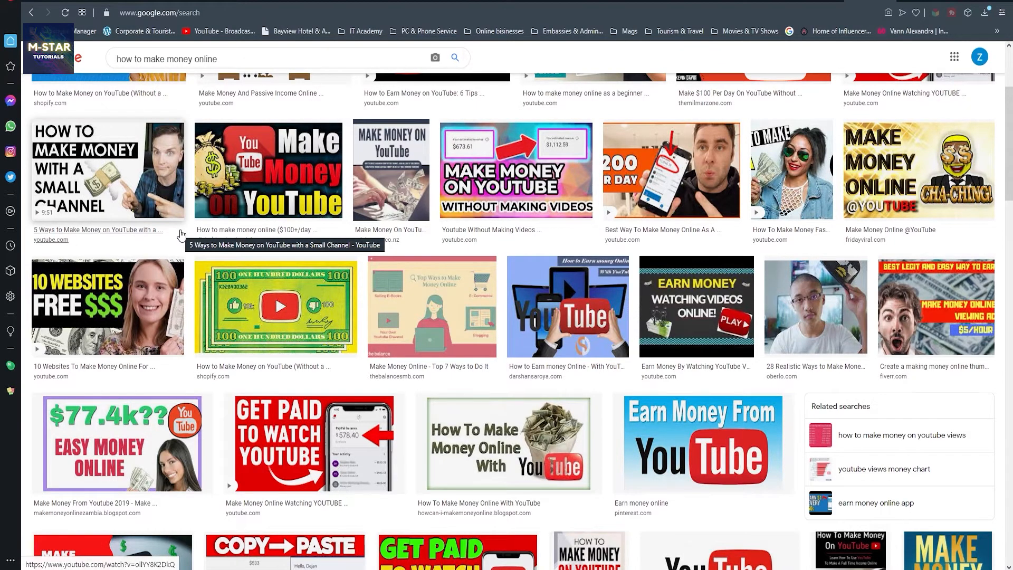
mouse_move(146, 231)
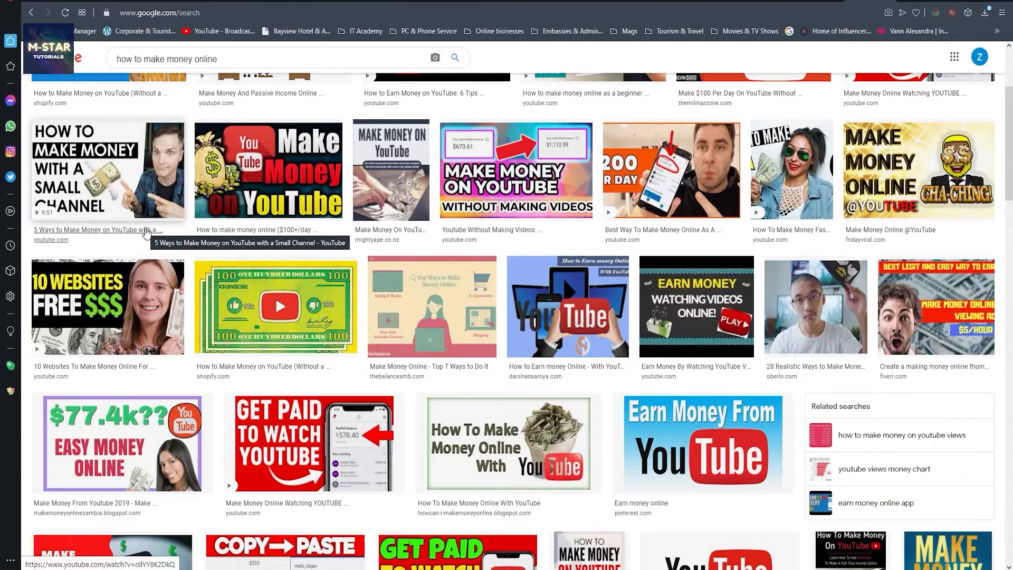
mouse_move(61, 247)
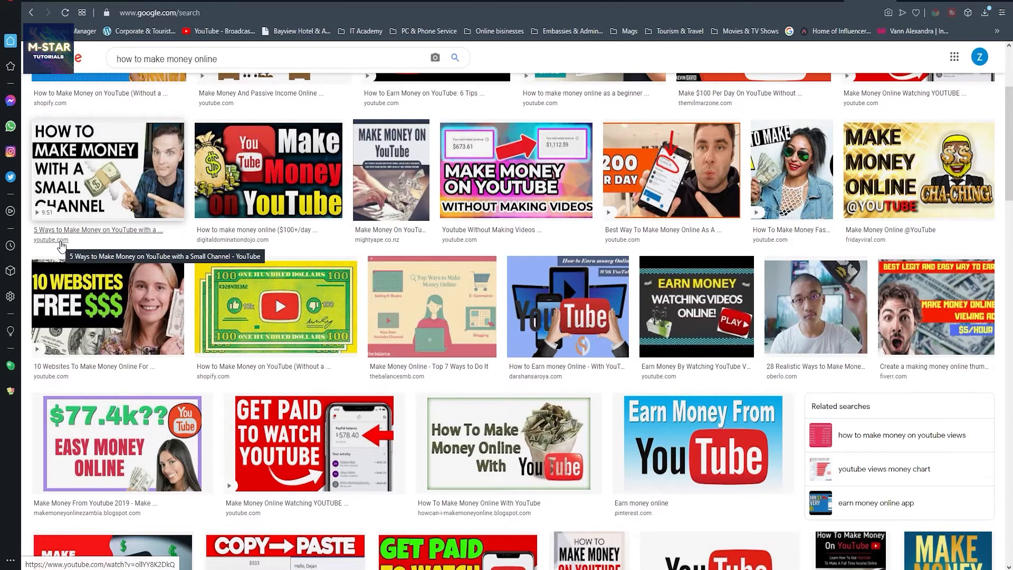
mouse_move(76, 249)
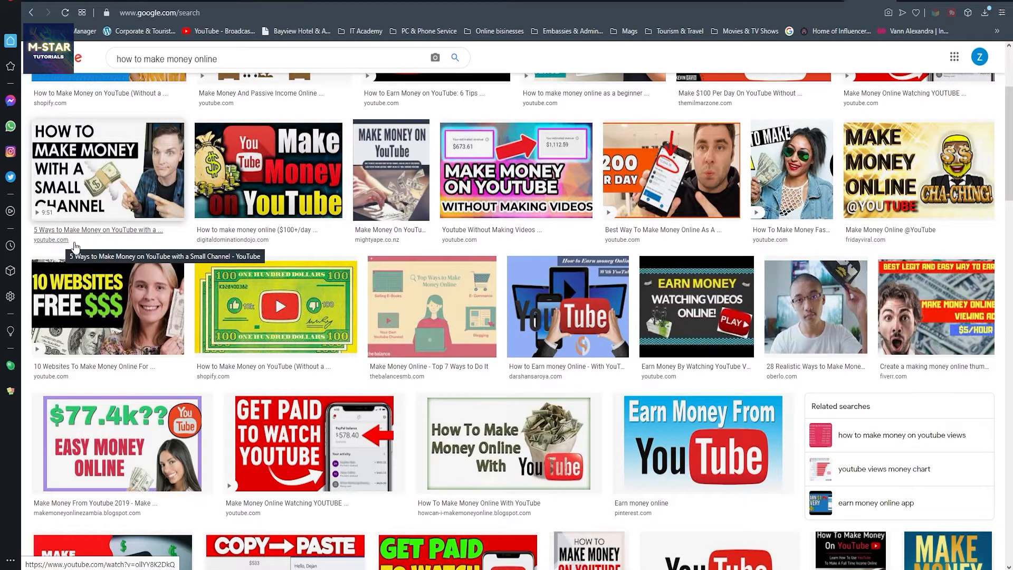
mouse_move(247, 242)
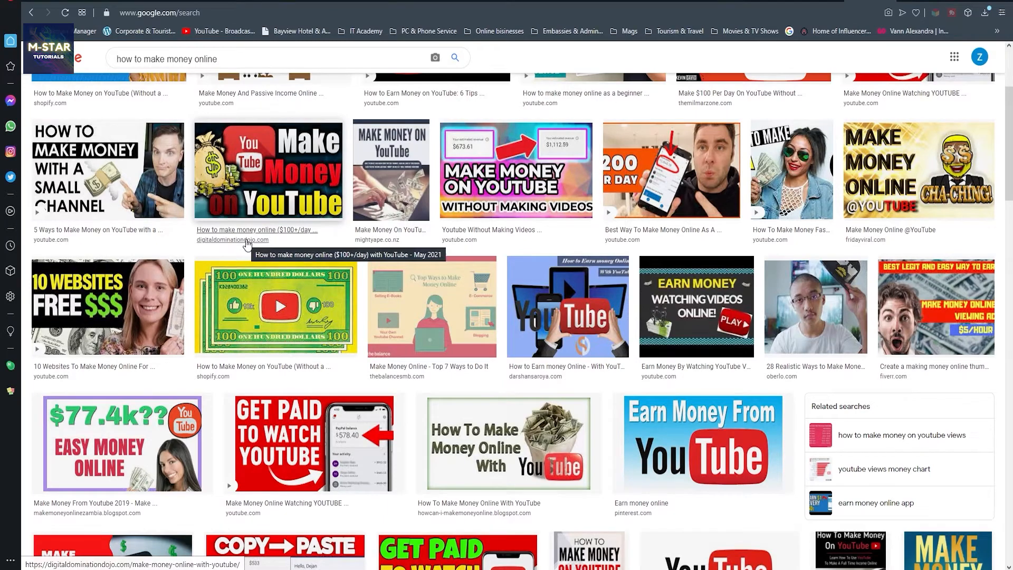
mouse_move(377, 229)
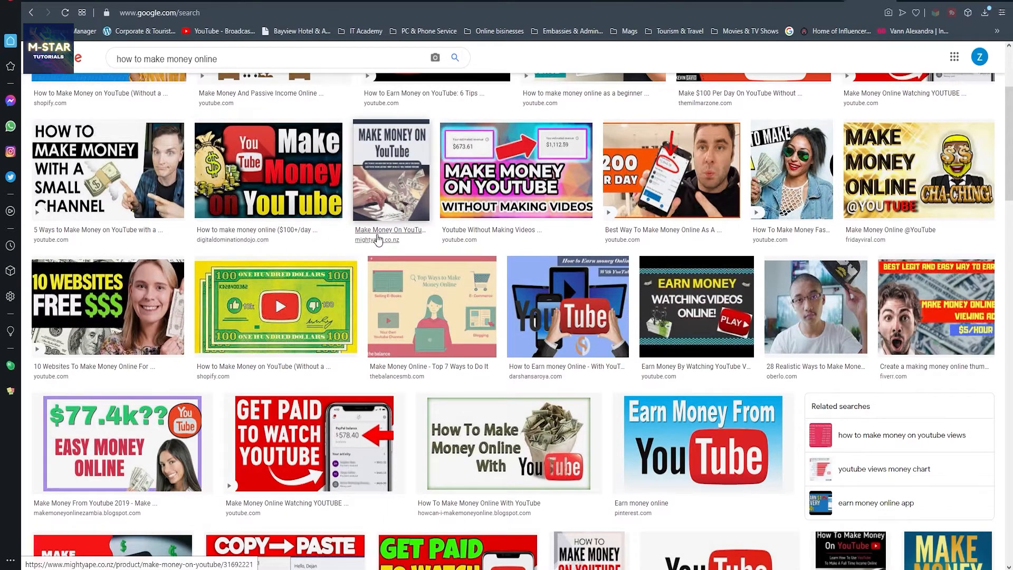
scroll(down, 3)
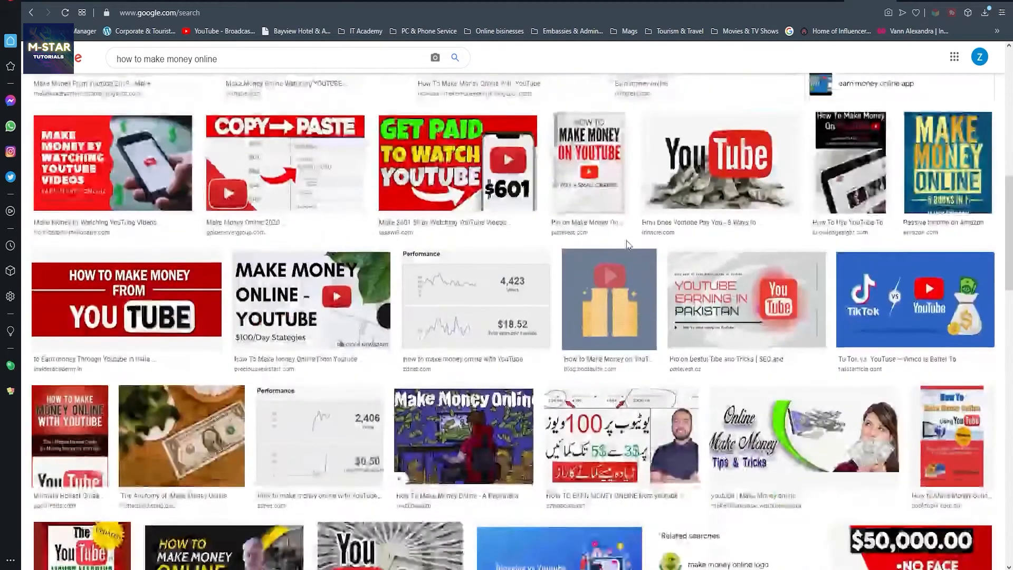
scroll(down, 3)
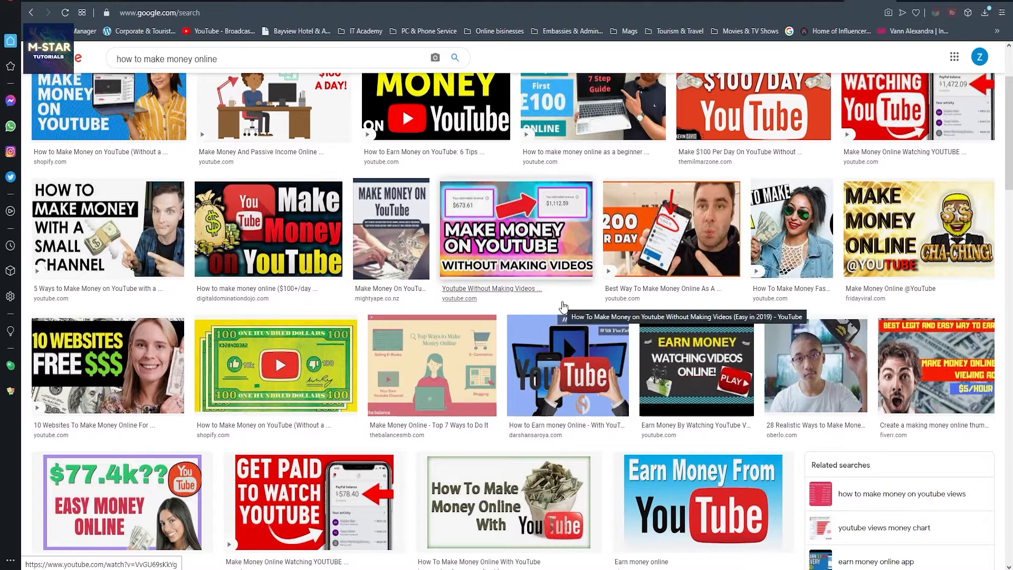
mouse_move(601, 305)
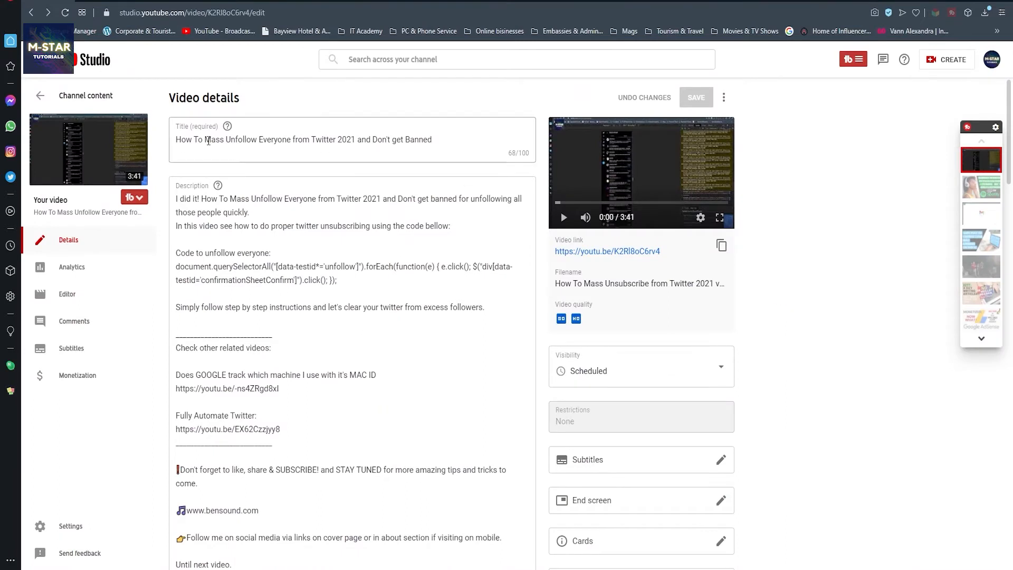
mouse_move(329, 159)
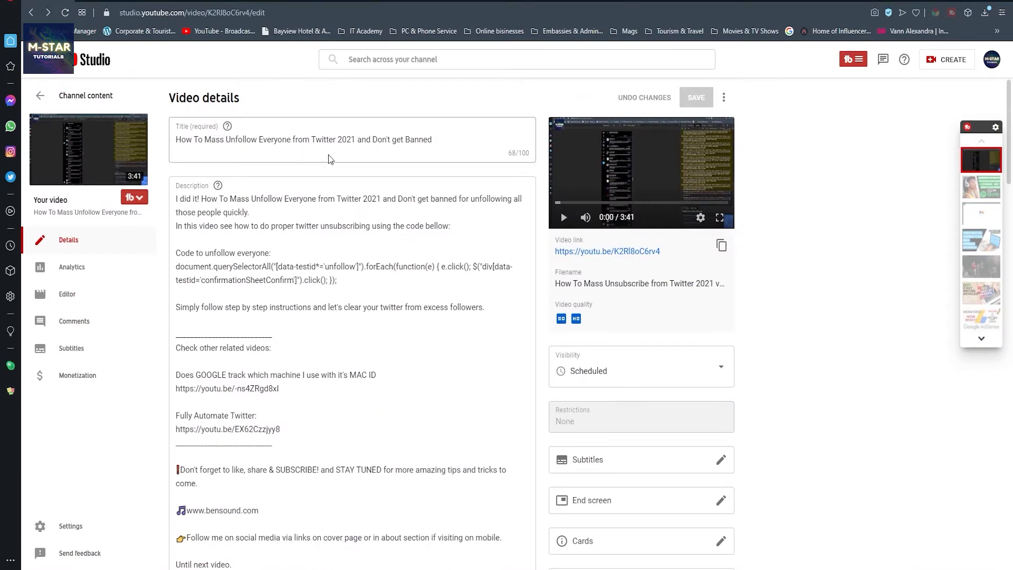
mouse_move(844, 335)
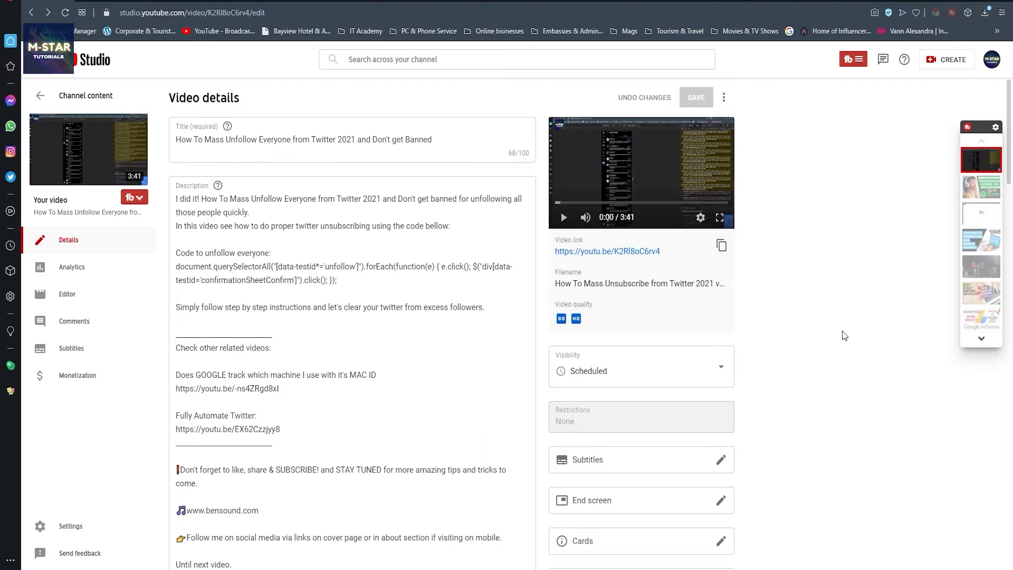
mouse_move(841, 343)
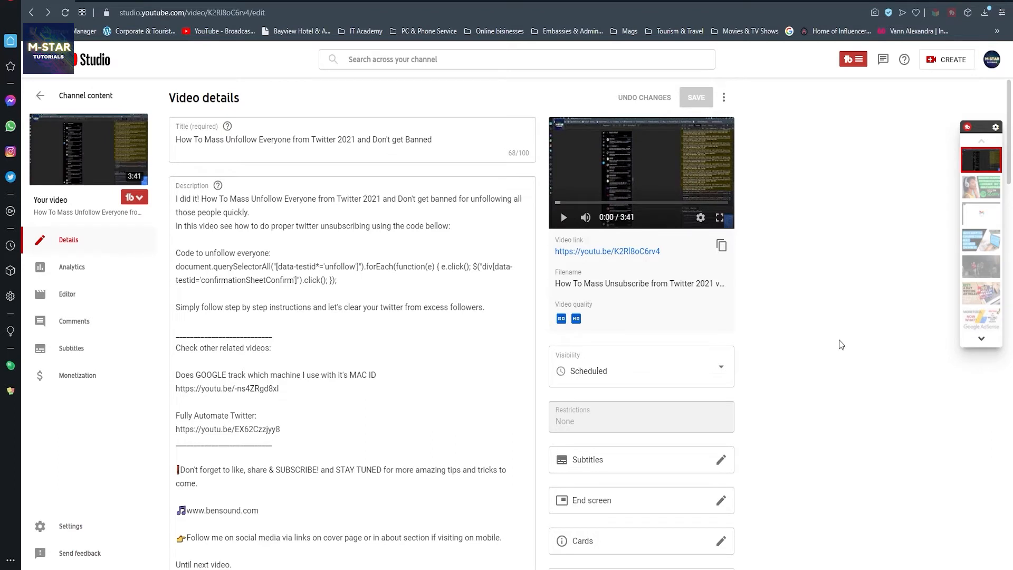
mouse_move(885, 355)
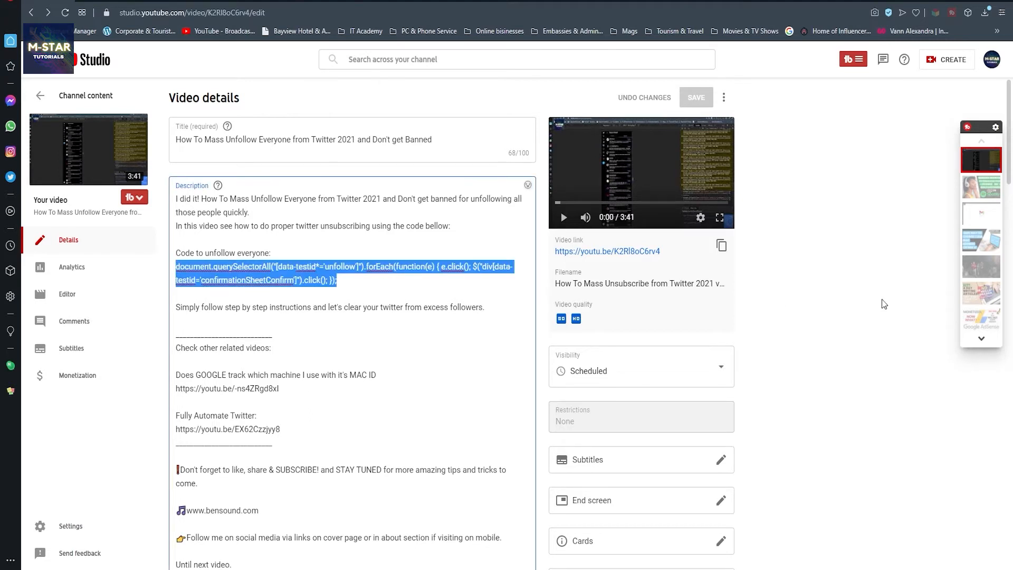
Deselect the unfollow code text in the video's description field.
click(790, 289)
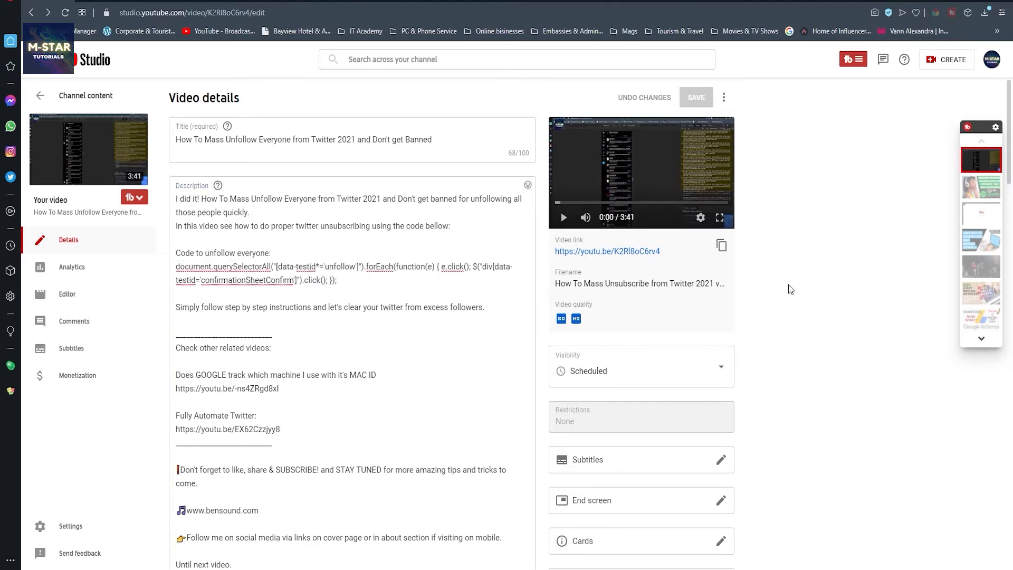
mouse_move(779, 263)
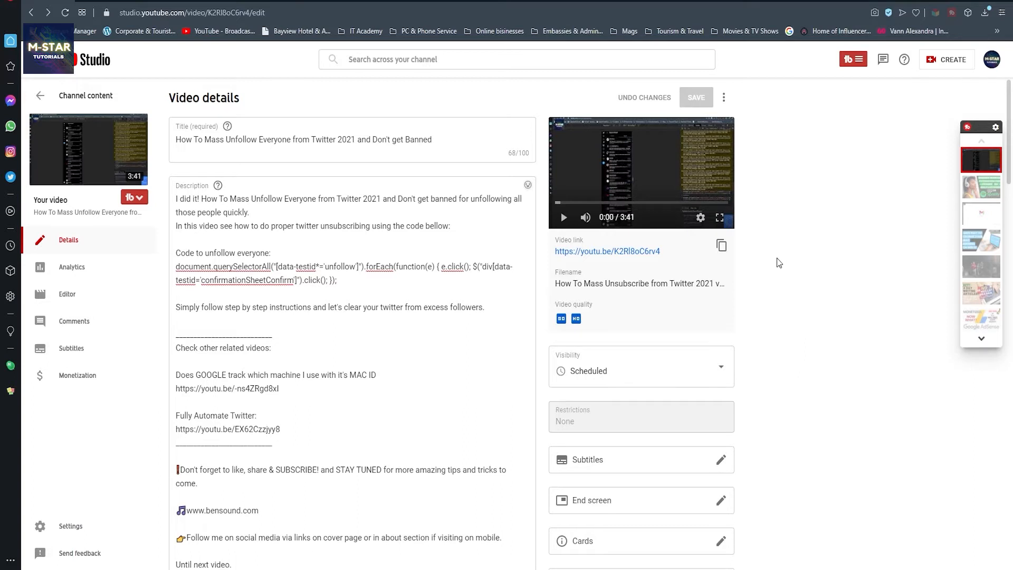
mouse_move(698, 218)
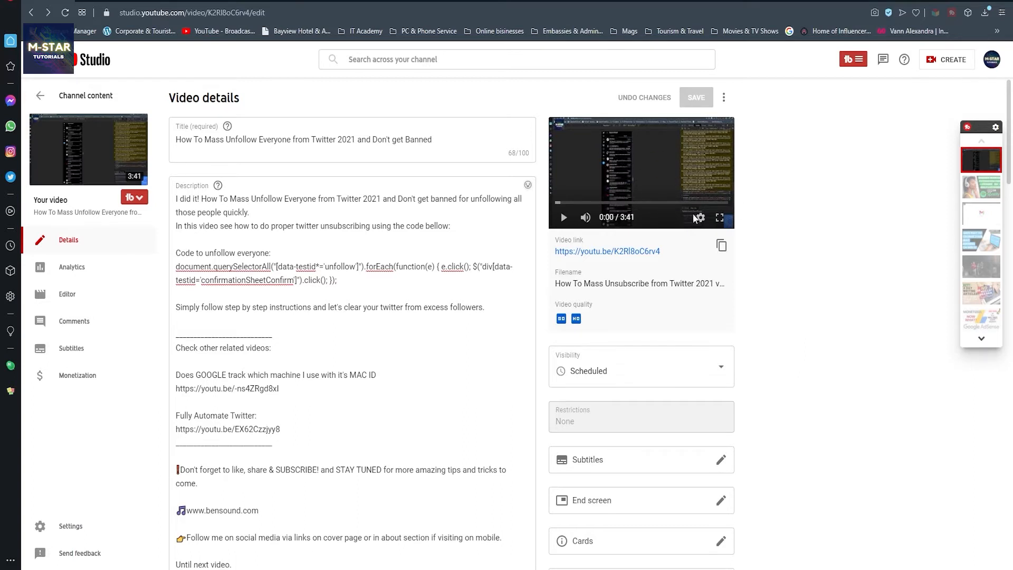
mouse_move(628, 202)
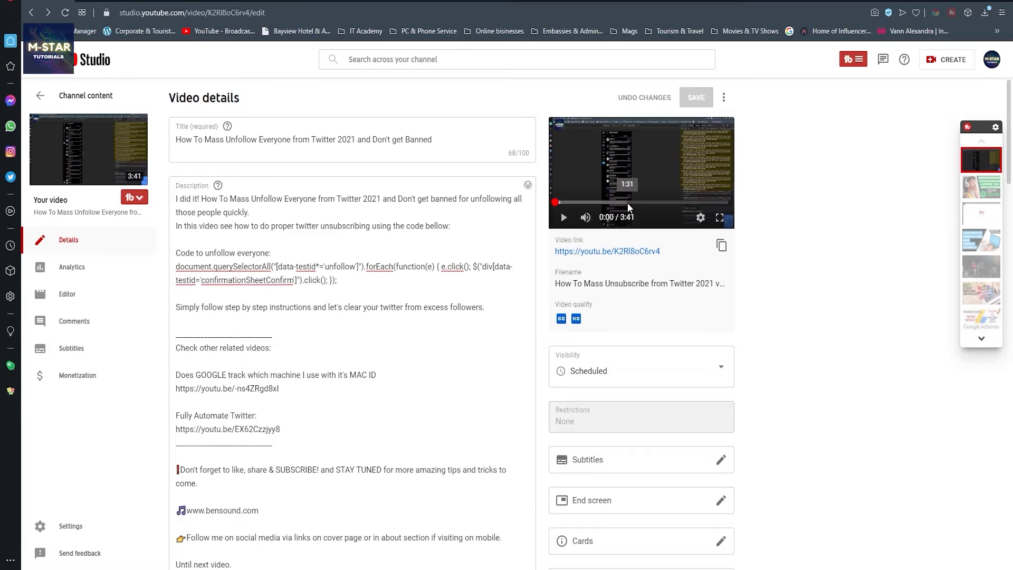
mouse_move(650, 186)
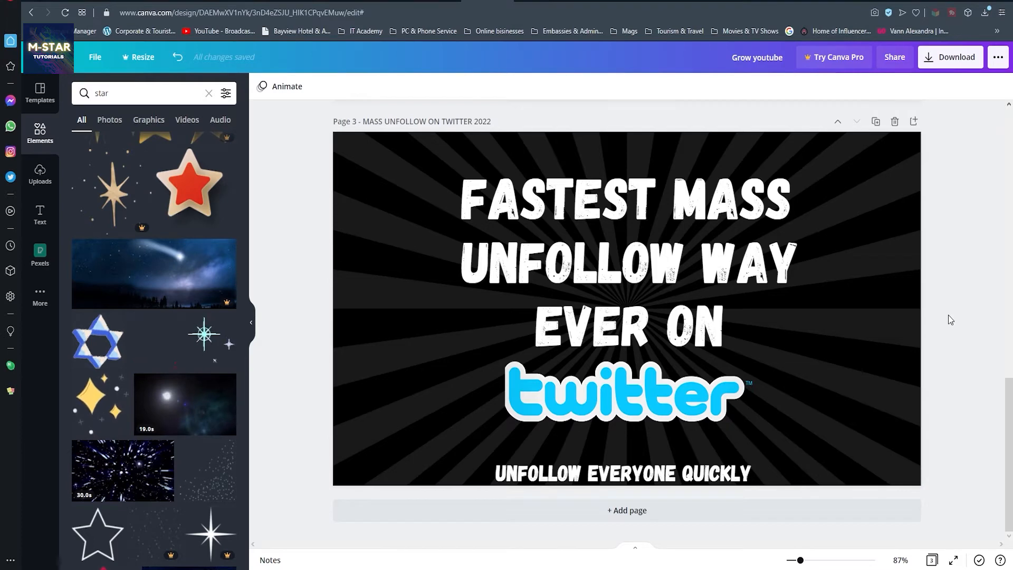
mouse_move(980, 266)
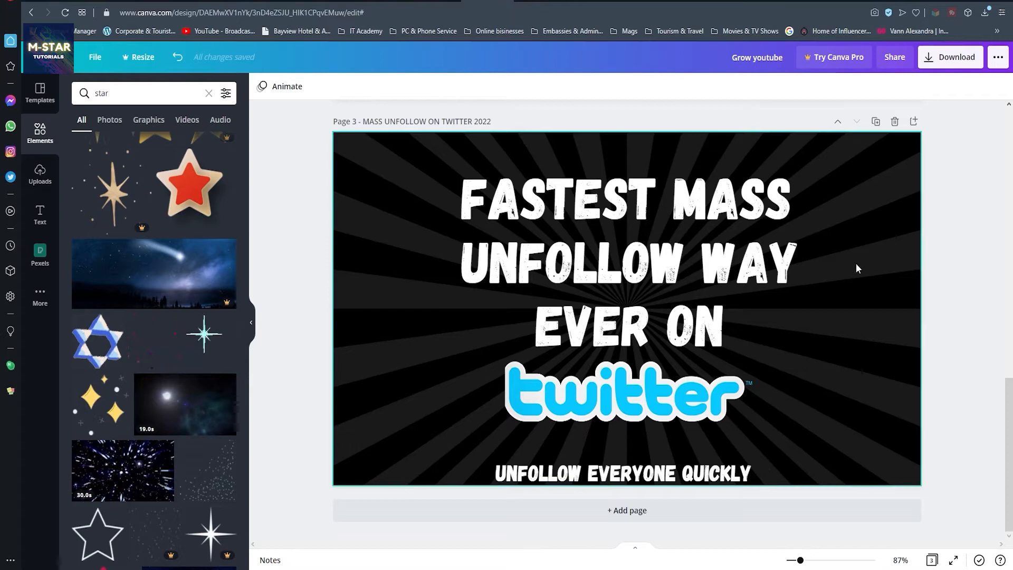
mouse_move(420, 271)
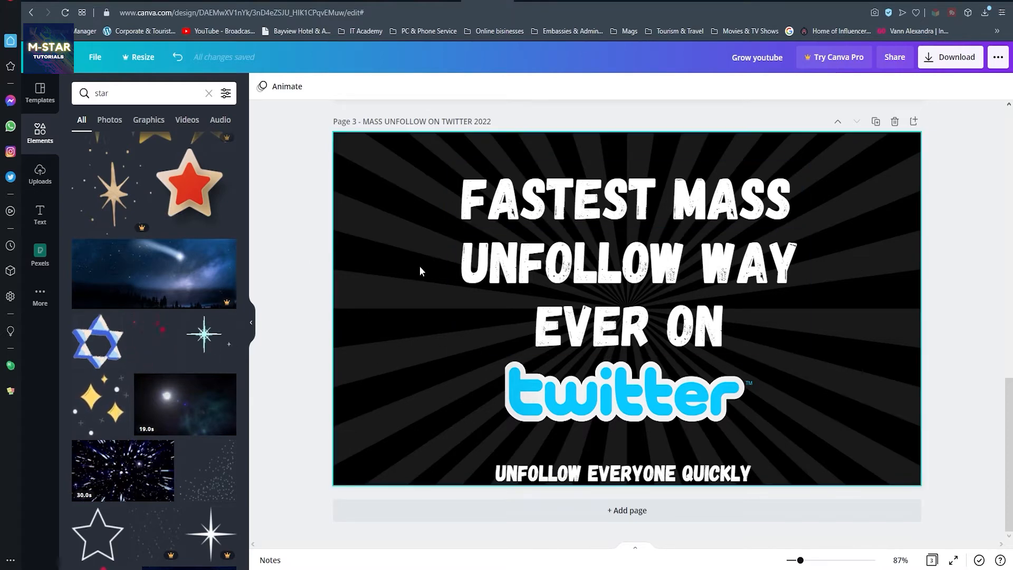
Deselect the thumbnail page and bring up the design's publish and share options.
click(676, 262)
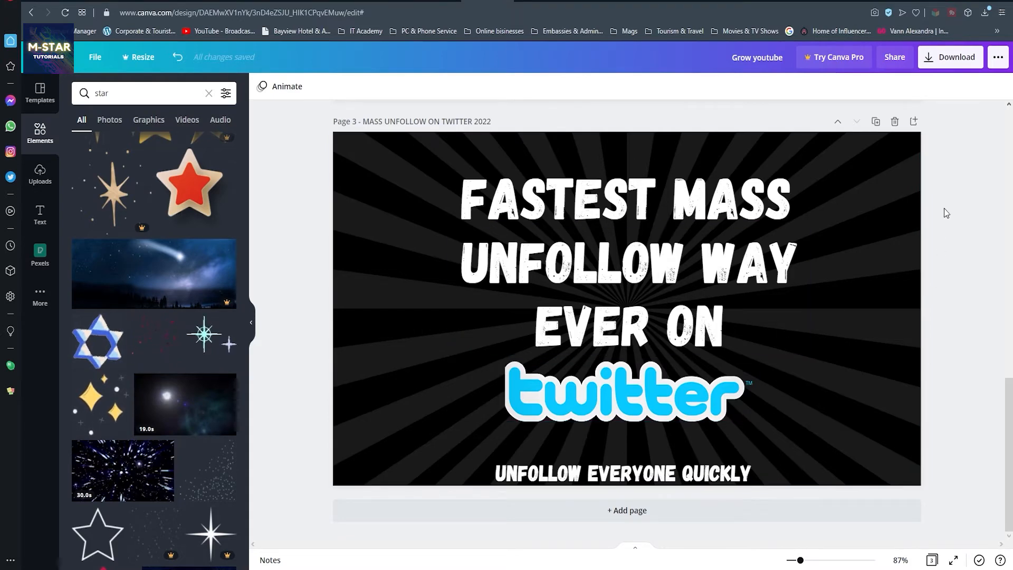
click(997, 57)
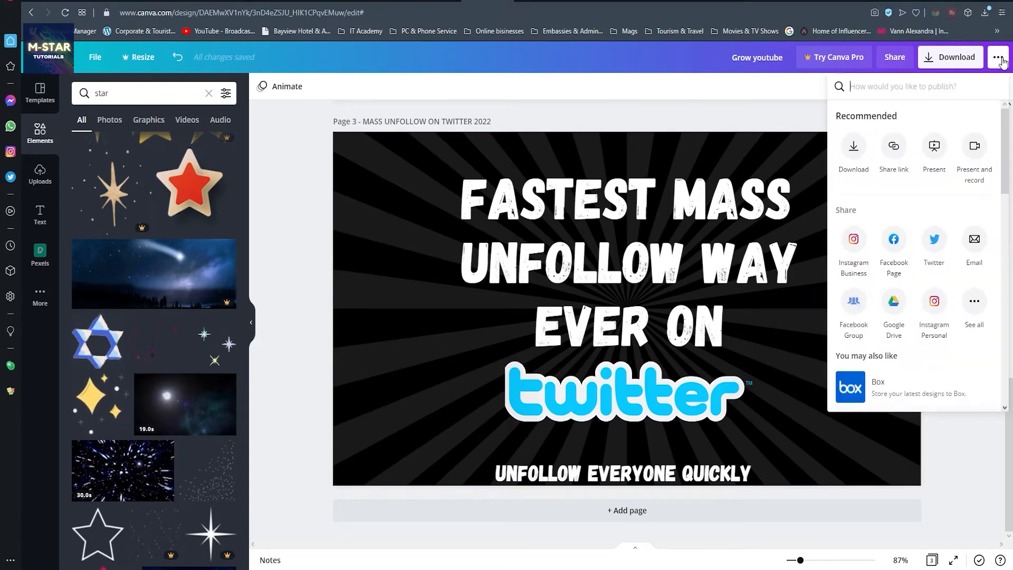
Download only Page 3 of the design as a JPG file.
click(852, 153)
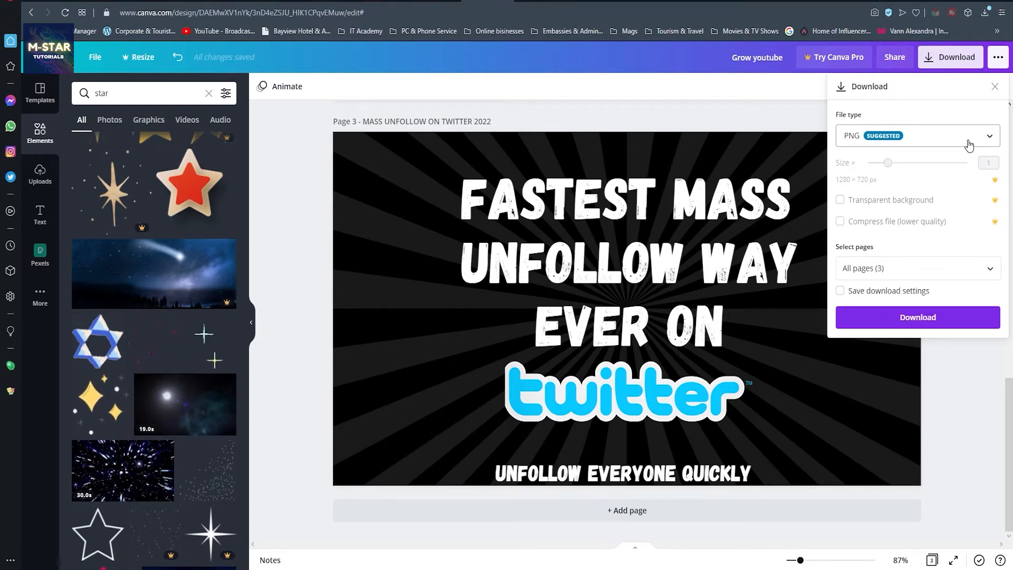
mouse_move(962, 128)
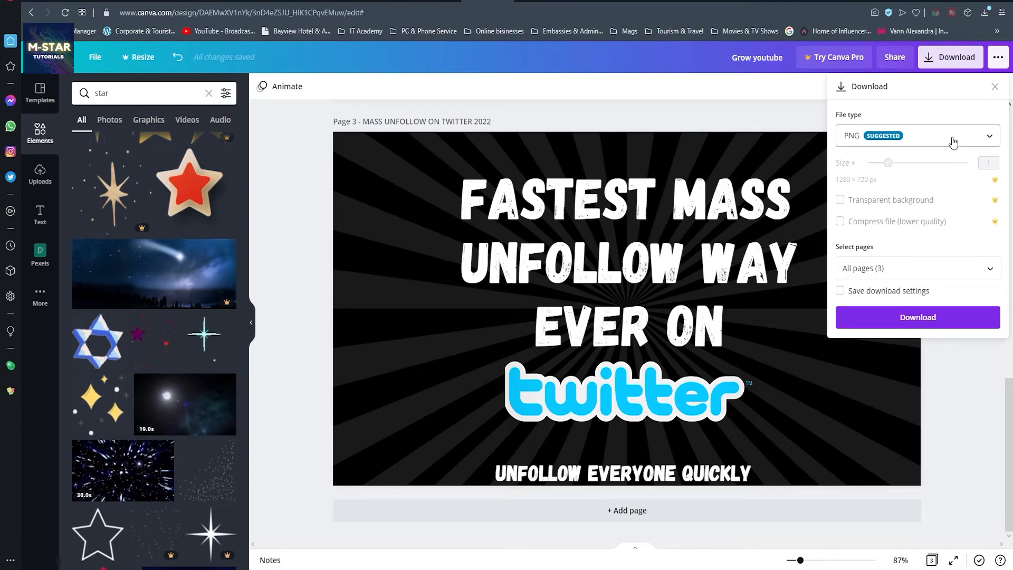
click(916, 135)
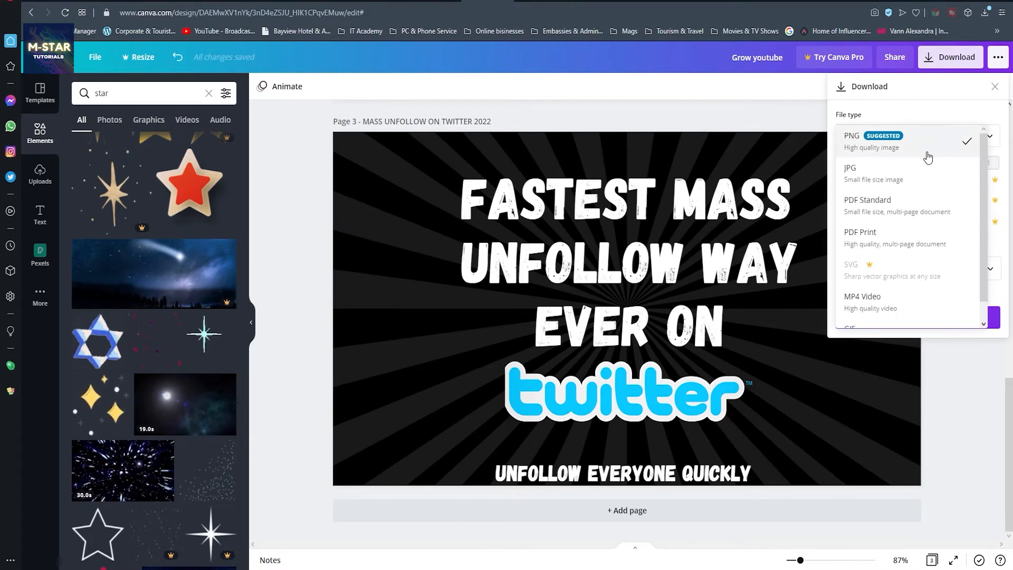
click(850, 170)
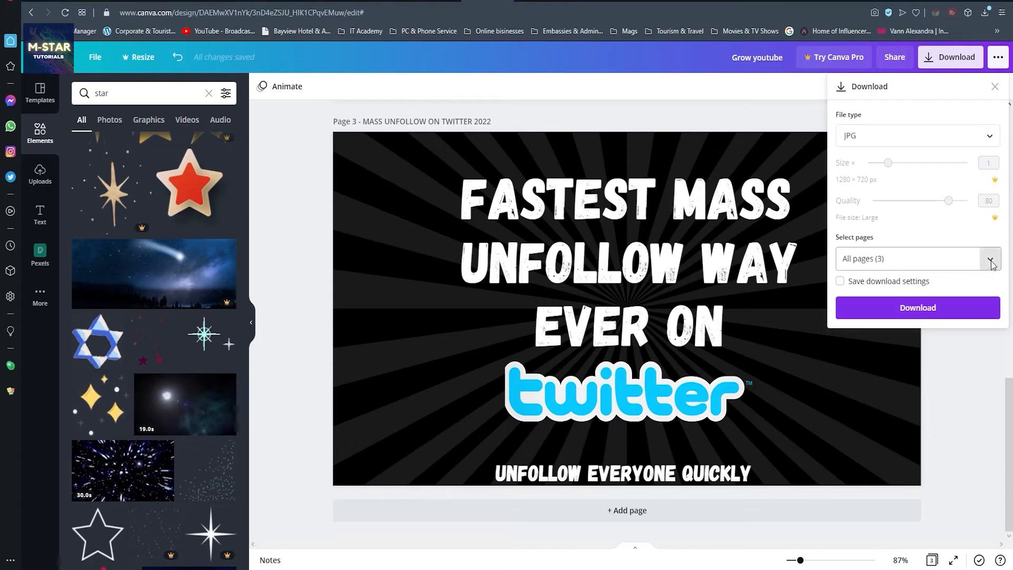
click(989, 259)
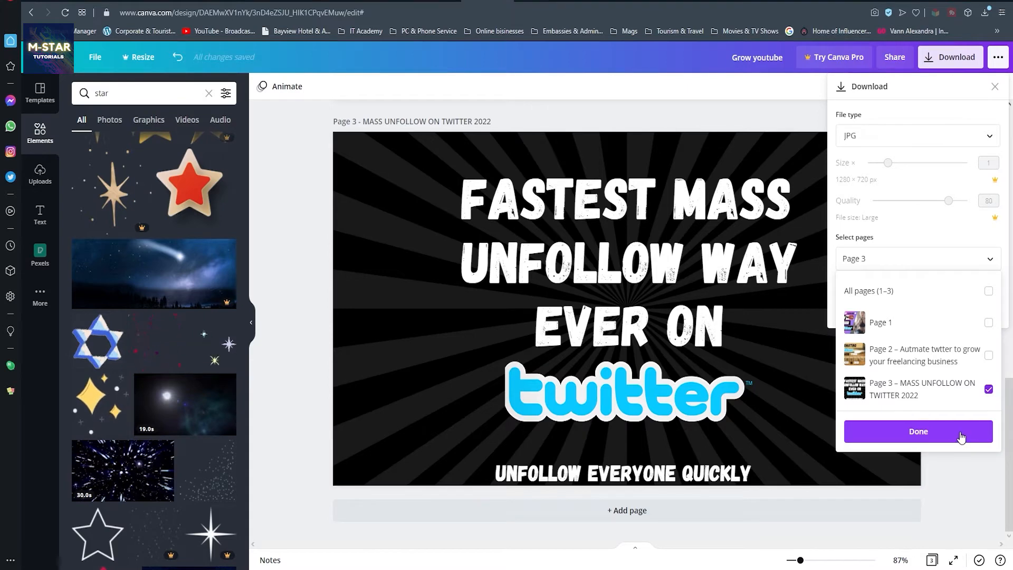
click(916, 431)
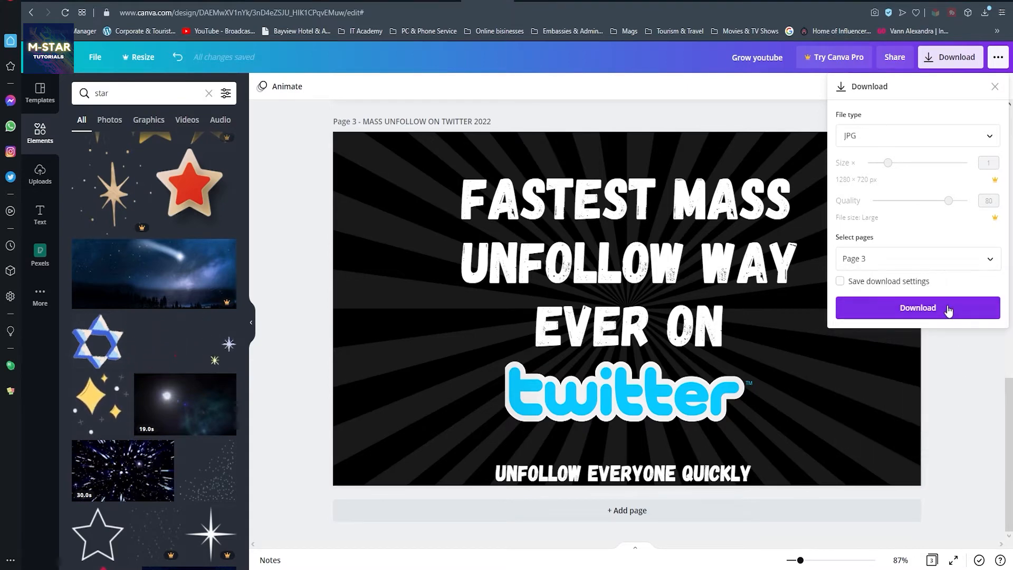
click(917, 307)
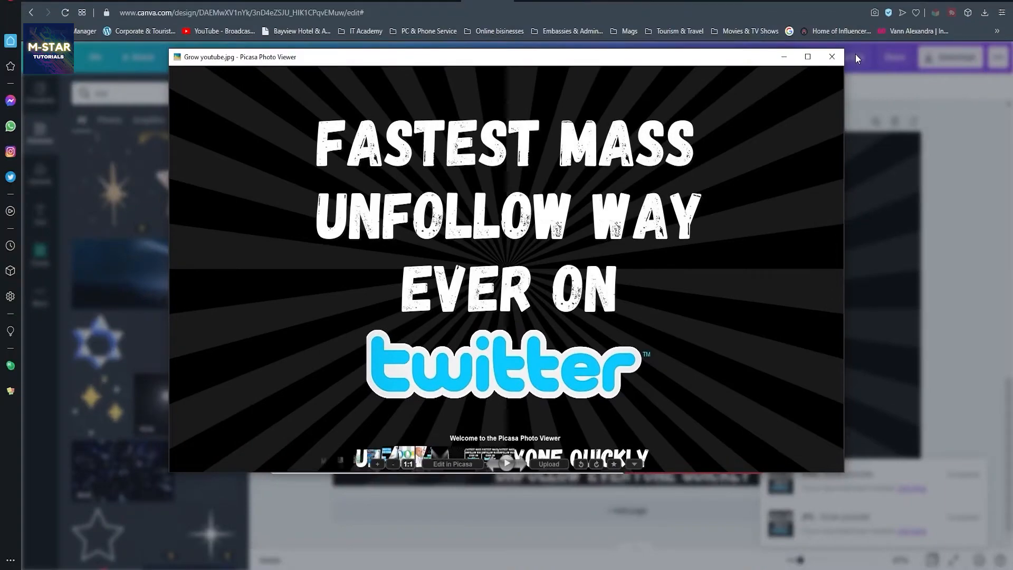
Check the Grow youtube JPG's Details properties in Downloads, then close them with Cancel.
click(832, 57)
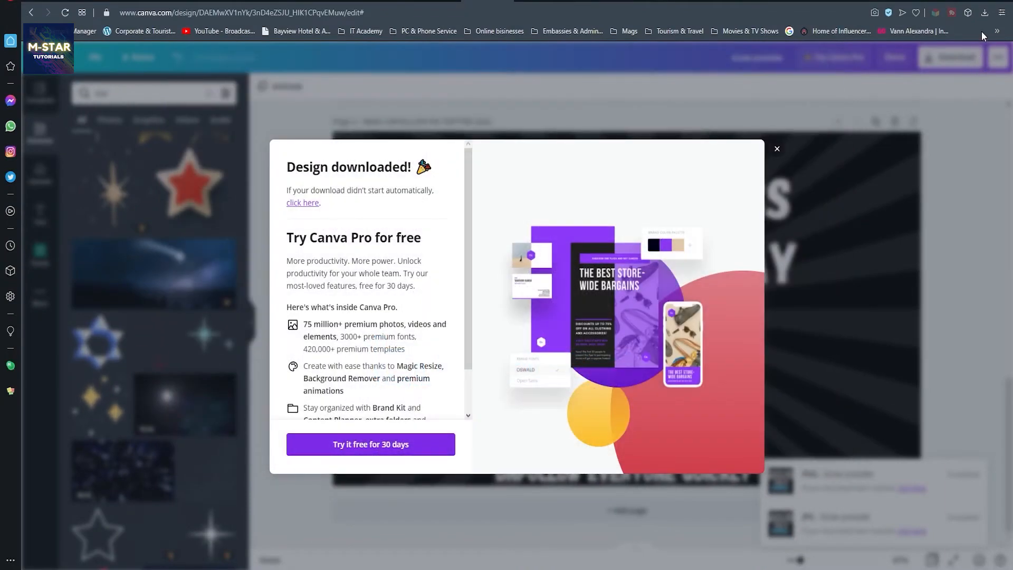
click(985, 13)
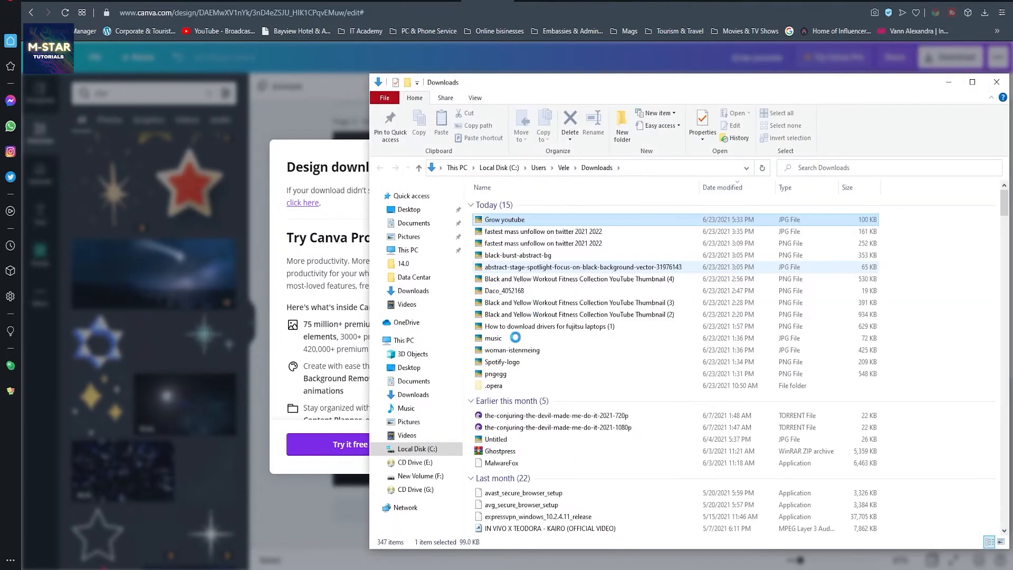
click(503, 220)
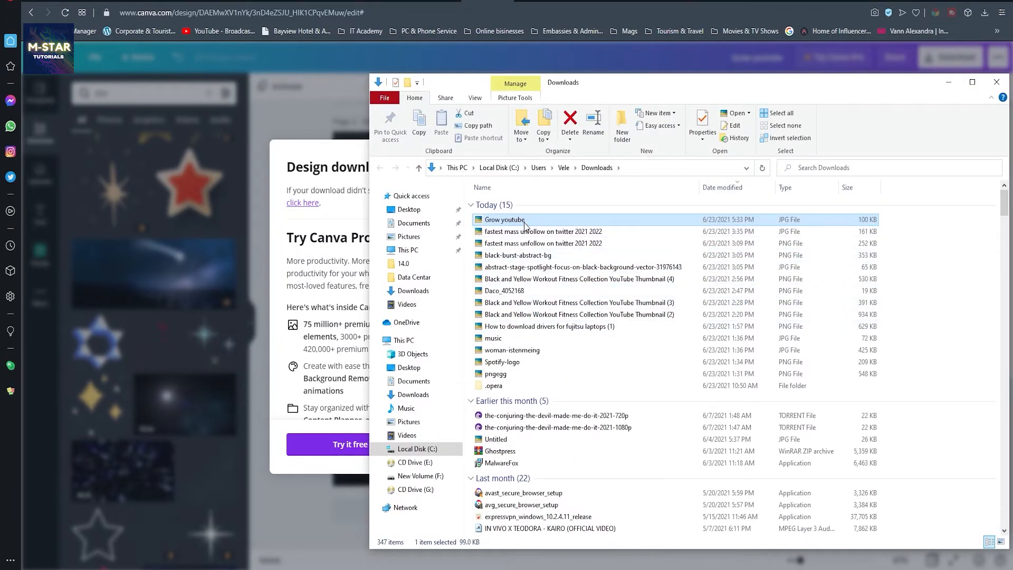
right_click(504, 220)
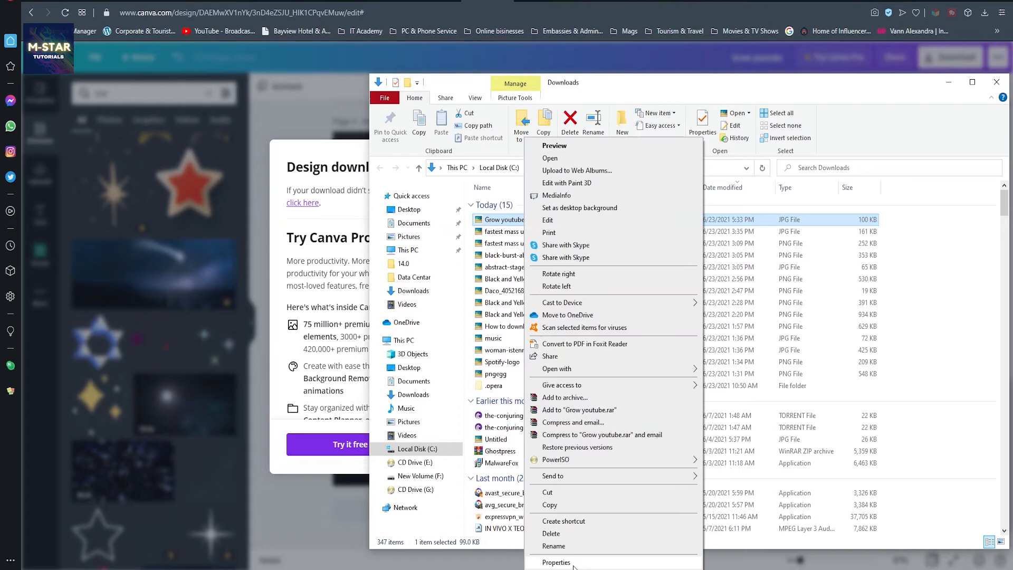
click(556, 563)
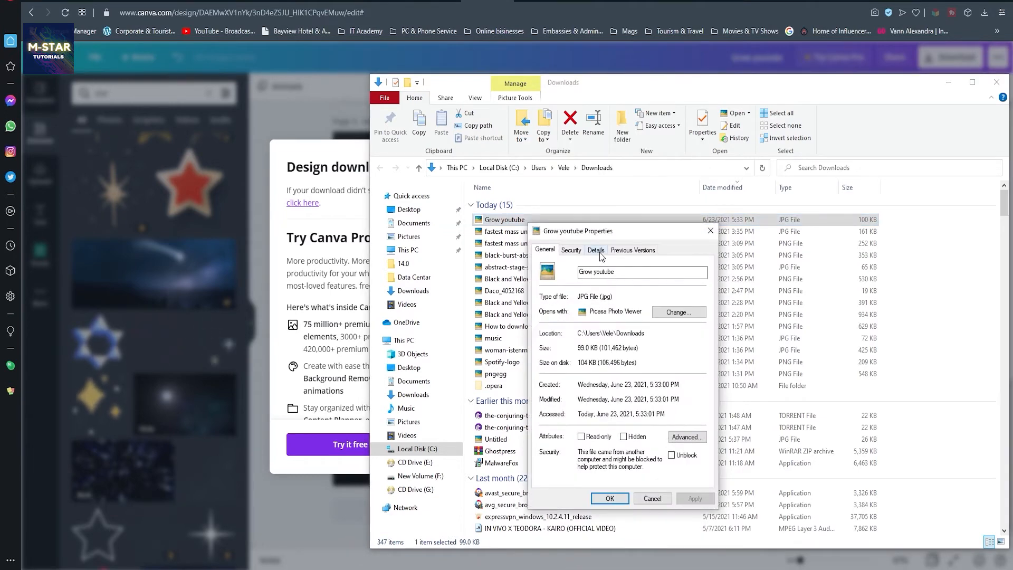
click(595, 250)
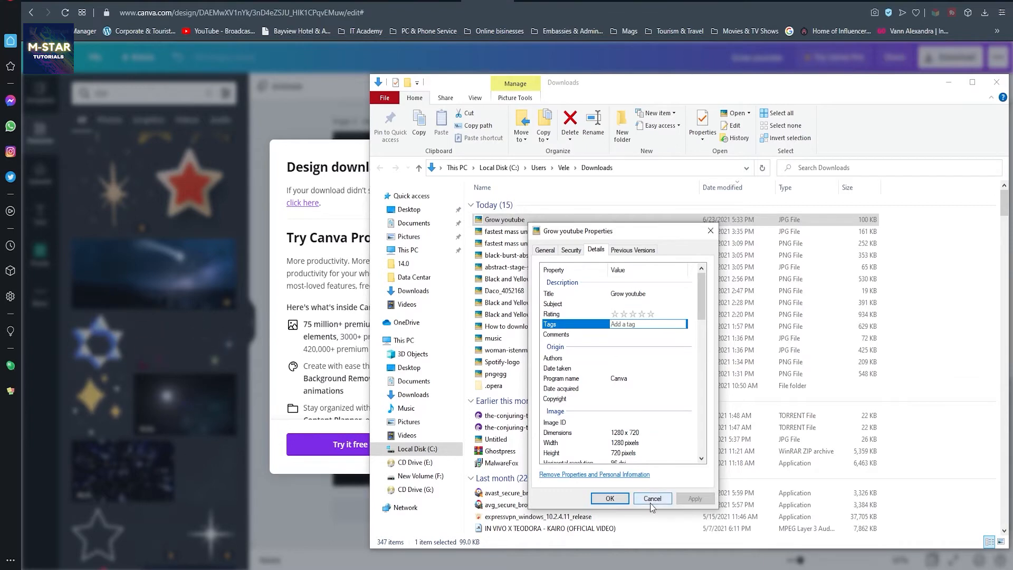
click(651, 498)
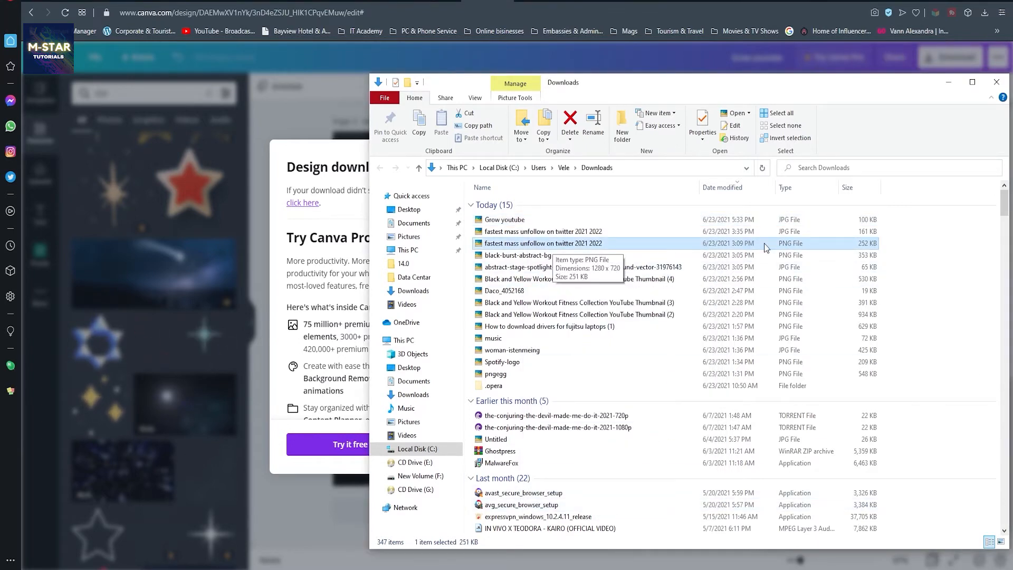
mouse_move(560, 249)
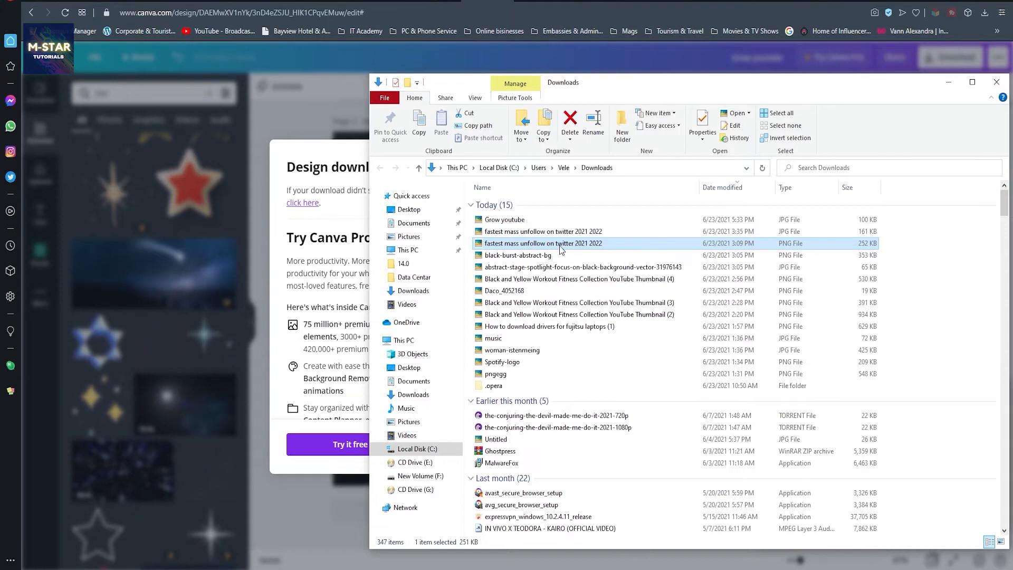
View the PNG's properties, then open the JPG 'fastest mass unfollow on twitter 2021 2022' Details ready to edit its Title.
right_click(542, 243)
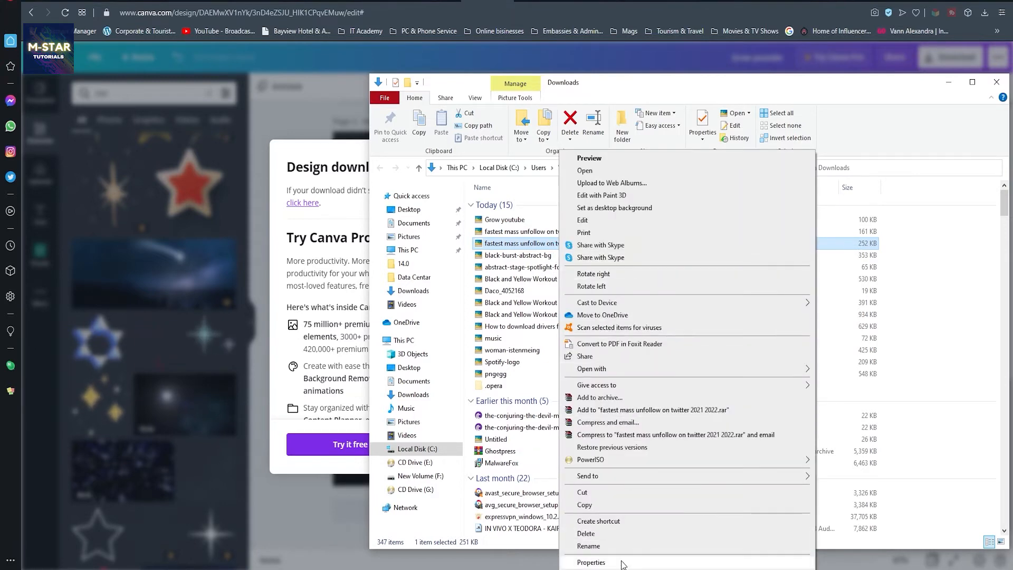
click(590, 562)
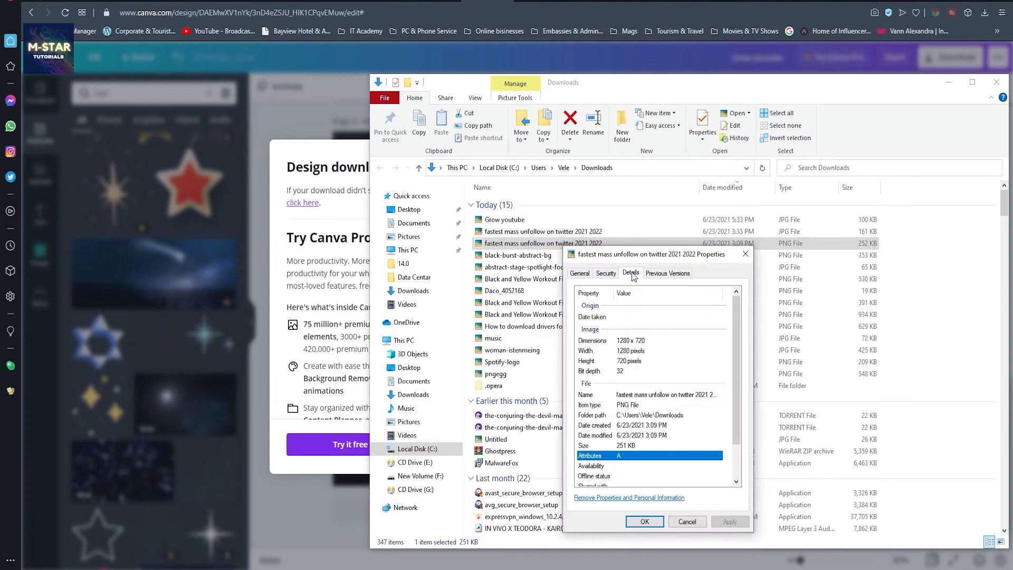
scroll(down, 3)
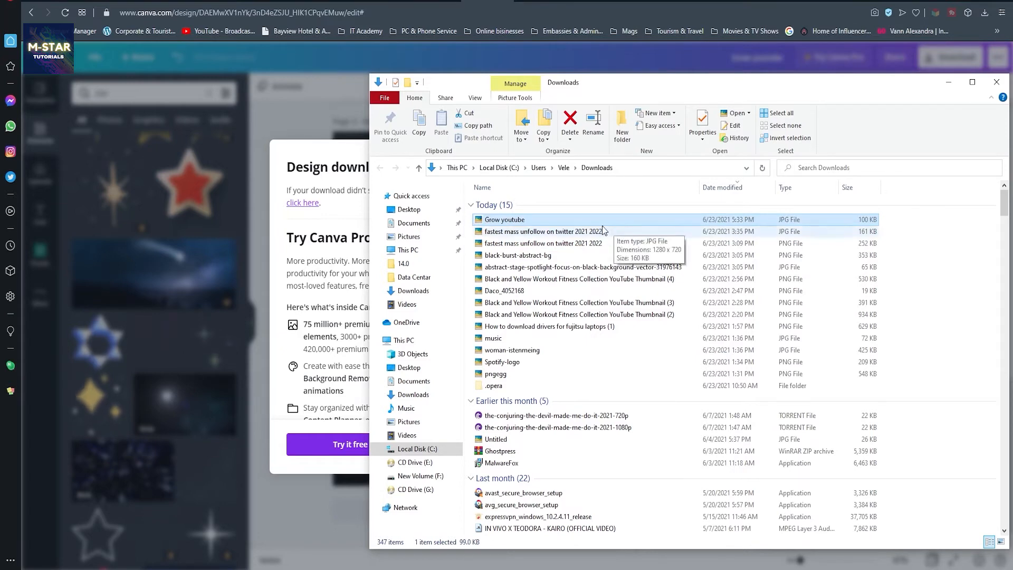
right_click(543, 231)
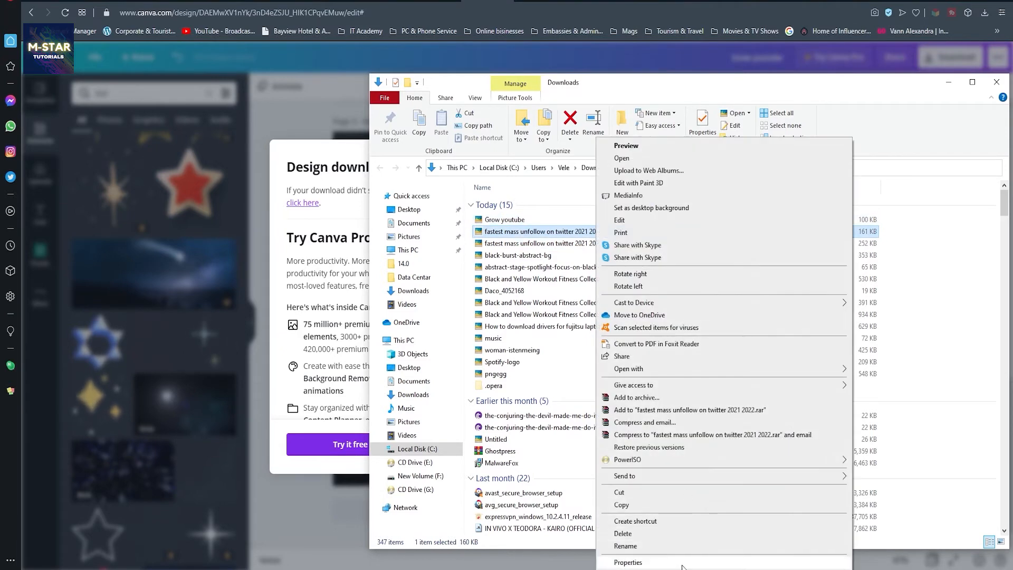
click(627, 562)
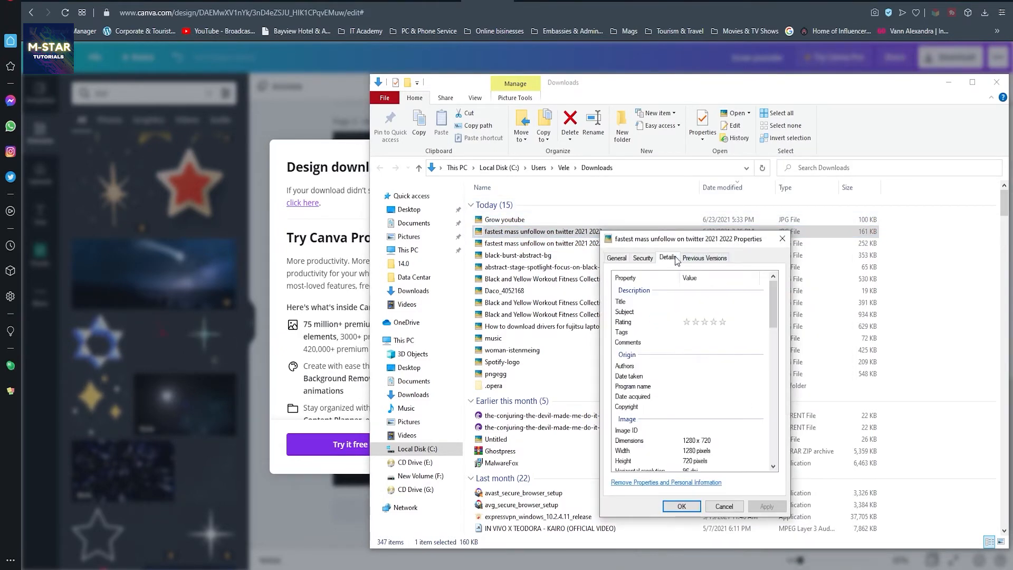
mouse_move(690, 307)
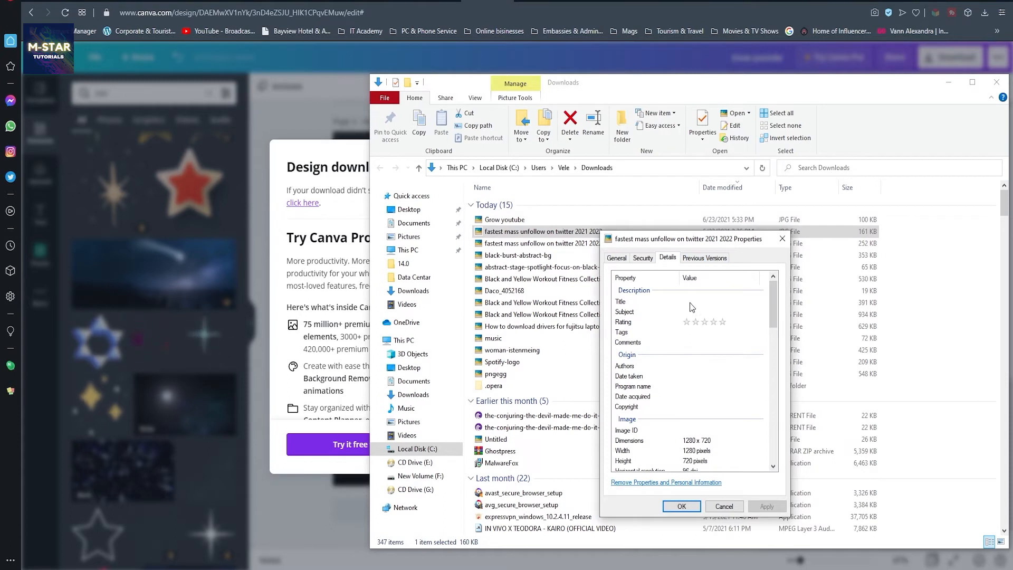
click(718, 301)
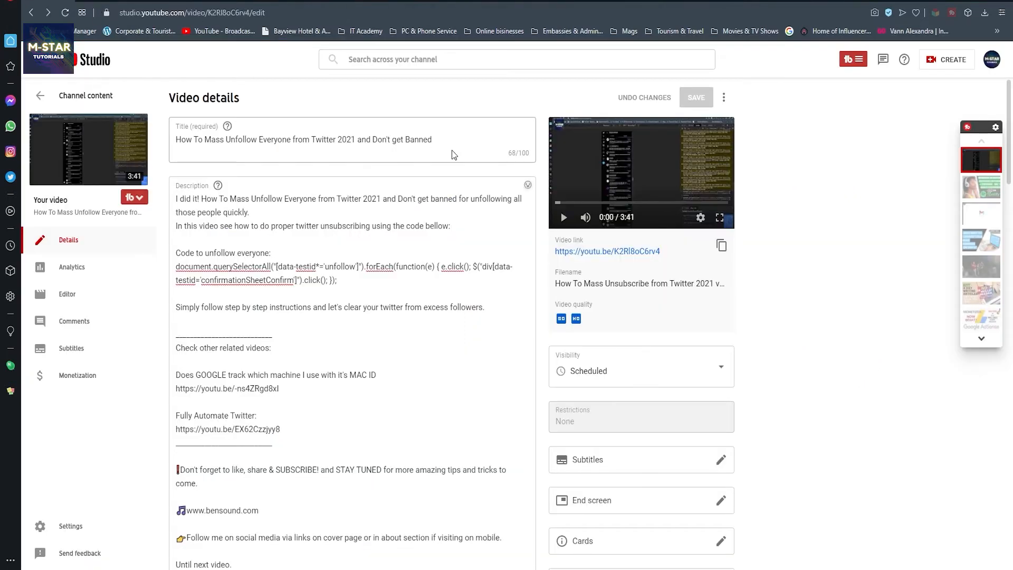
Select the full video title in YouTube Studio and return to the image's Title value.
triple_click(303, 139)
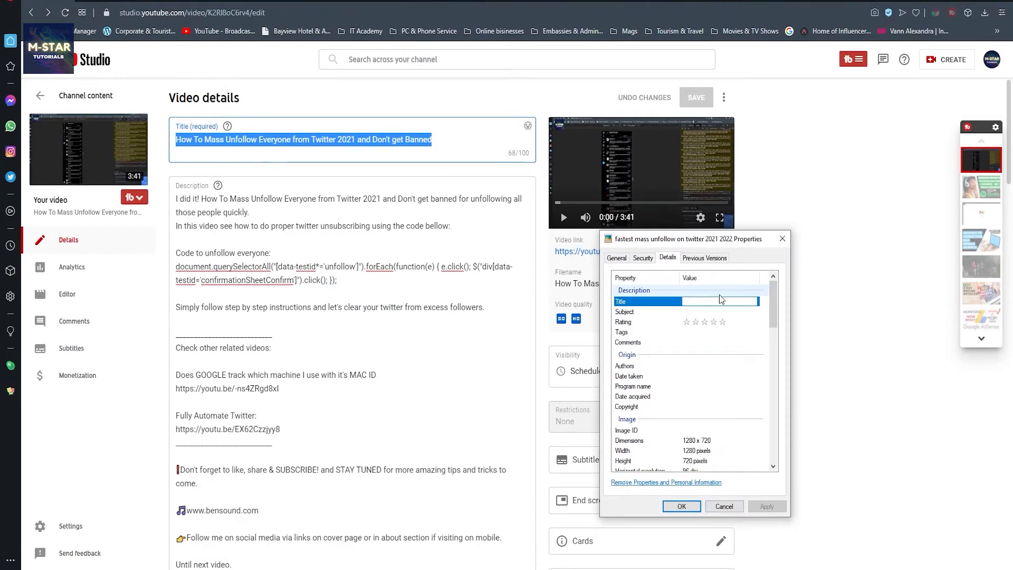
click(718, 301)
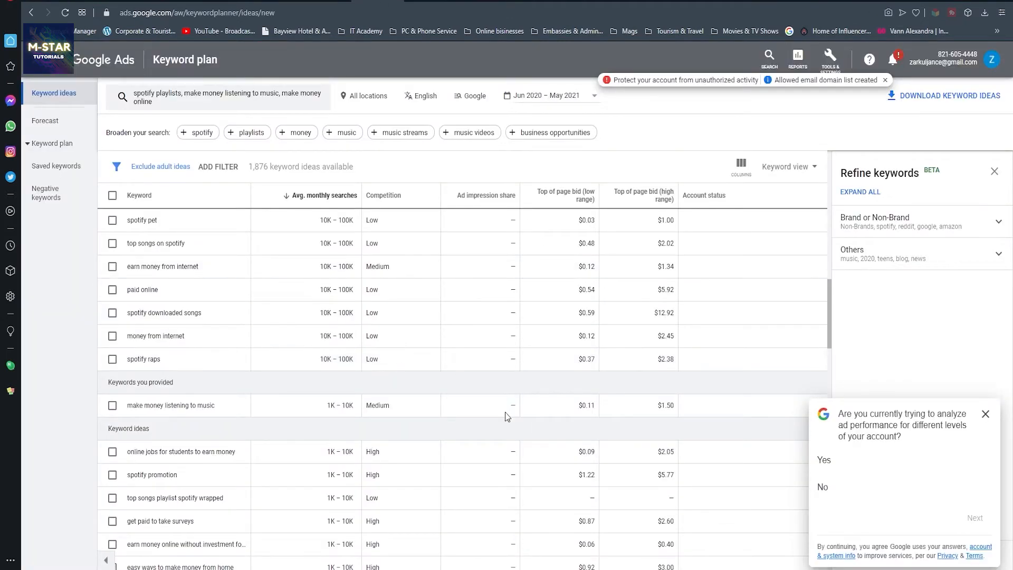
mouse_move(297, 341)
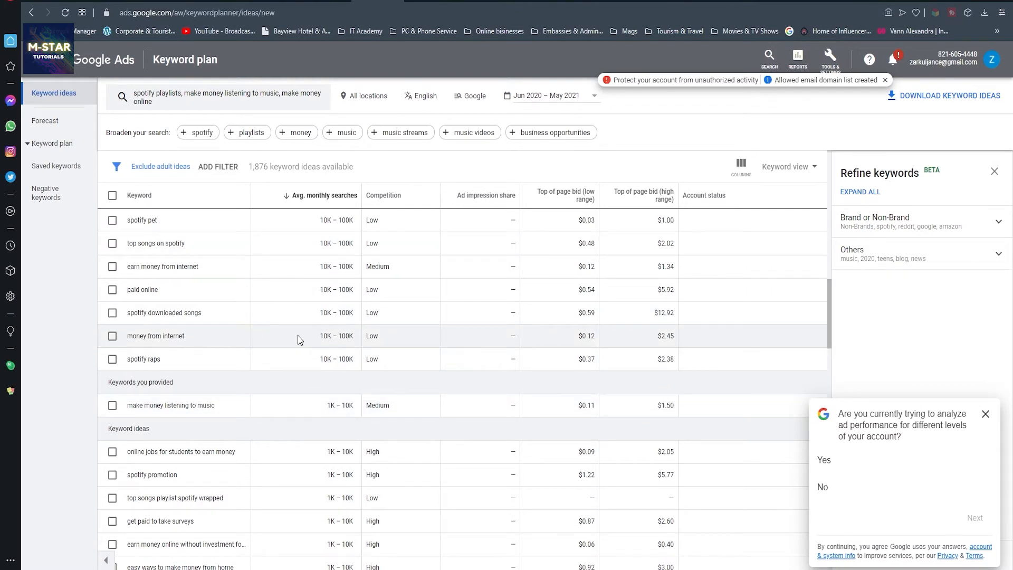
mouse_move(160, 105)
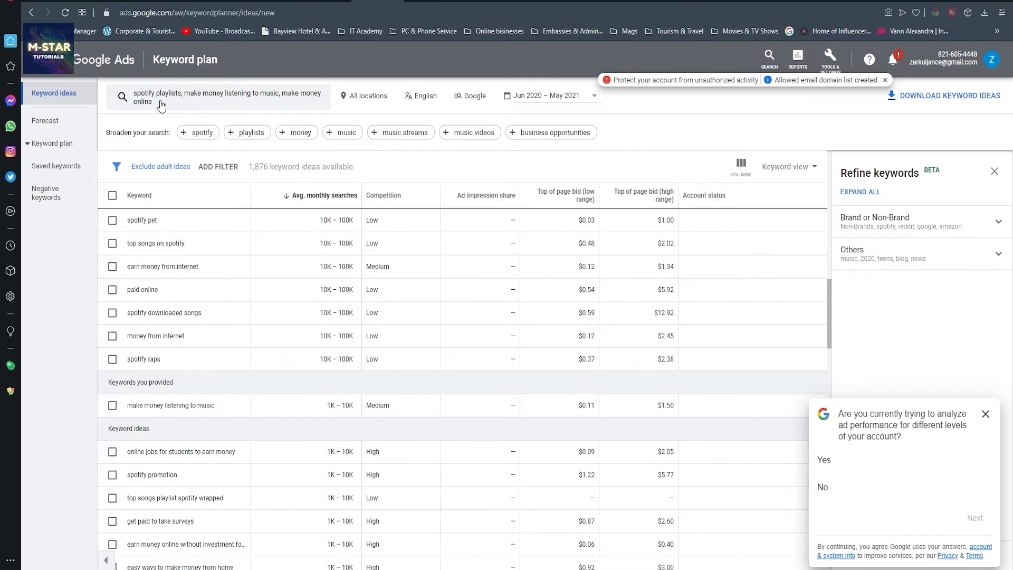
Replace the seed keyword with 'unfollow everyone on twitter' in Keyword Planner.
click(226, 97)
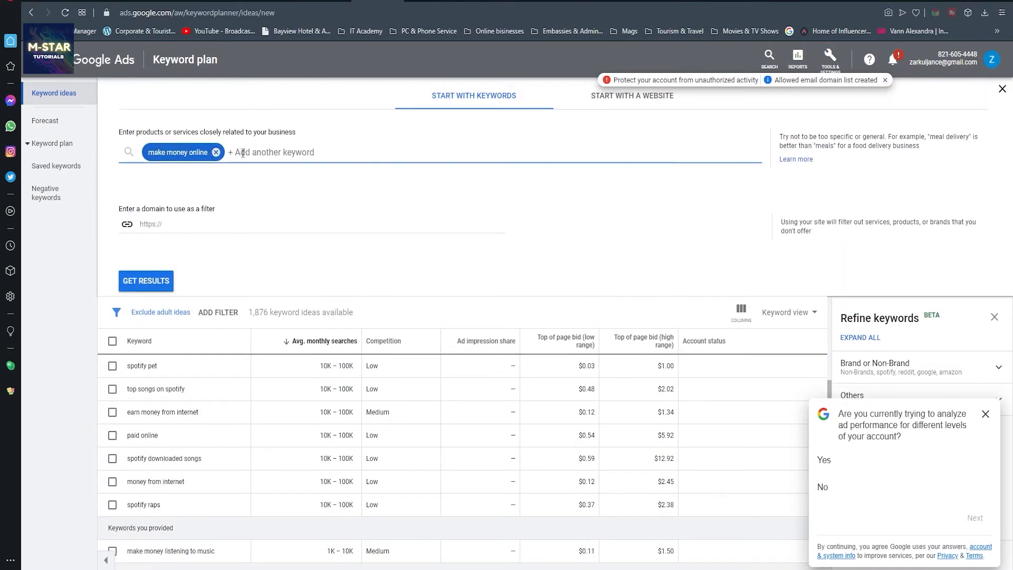
click(215, 152)
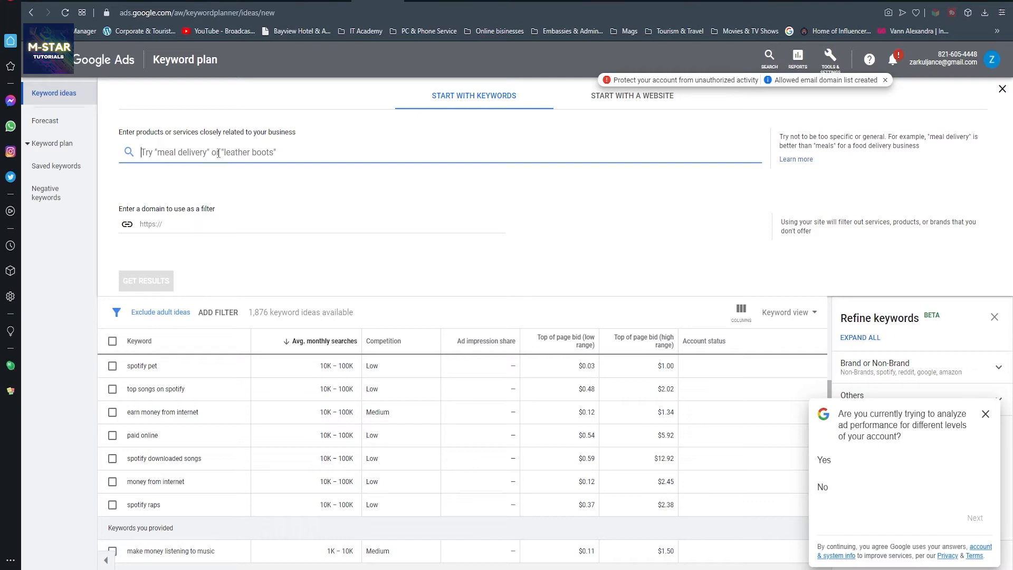
mouse_move(217, 160)
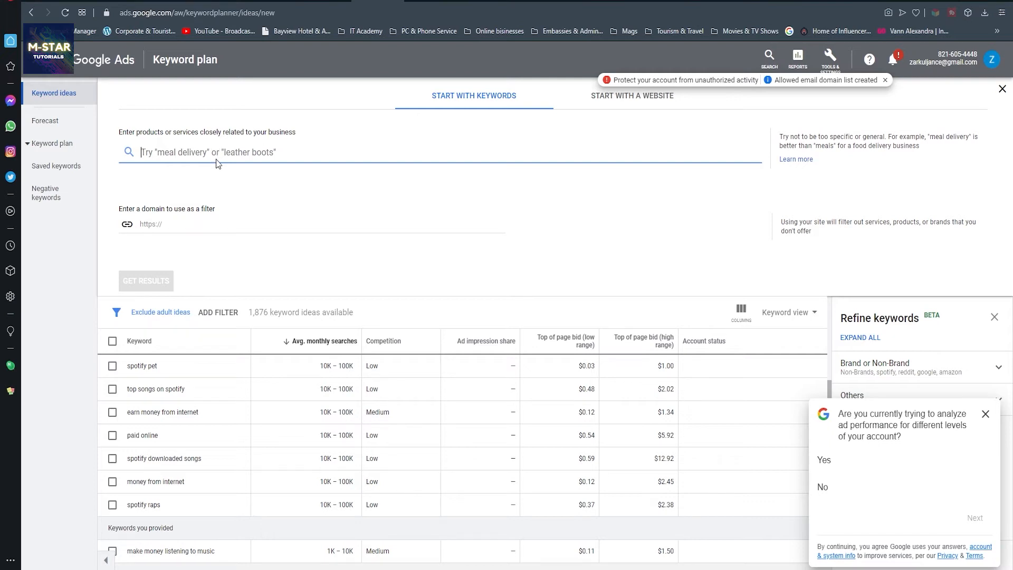
text(unfollow everyon)
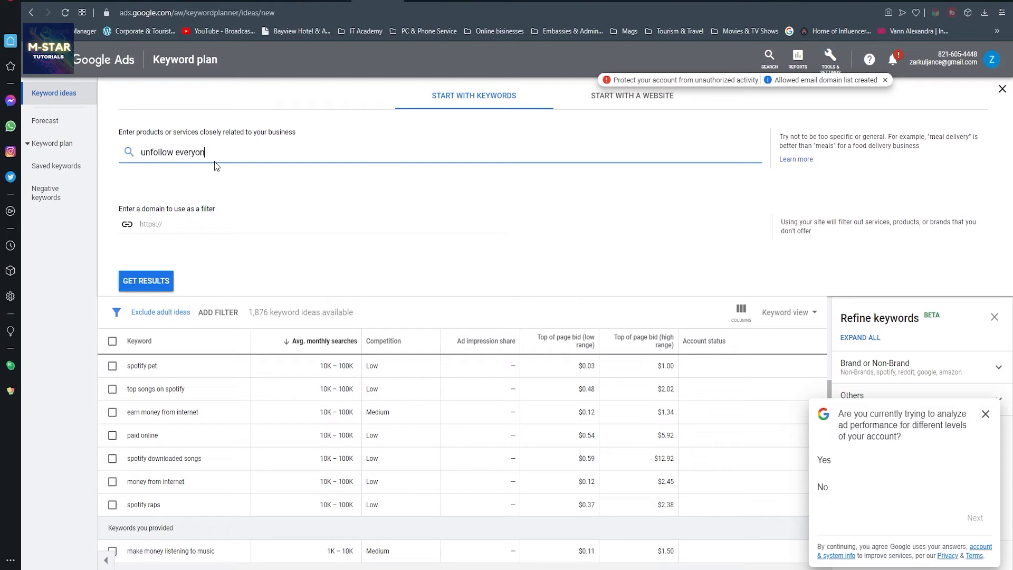
click(146, 281)
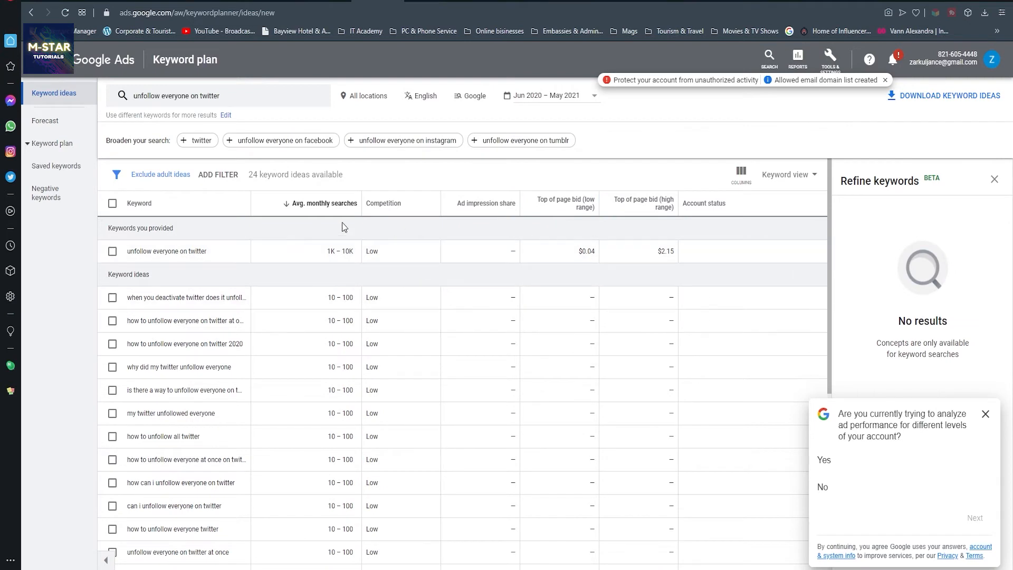
mouse_move(329, 252)
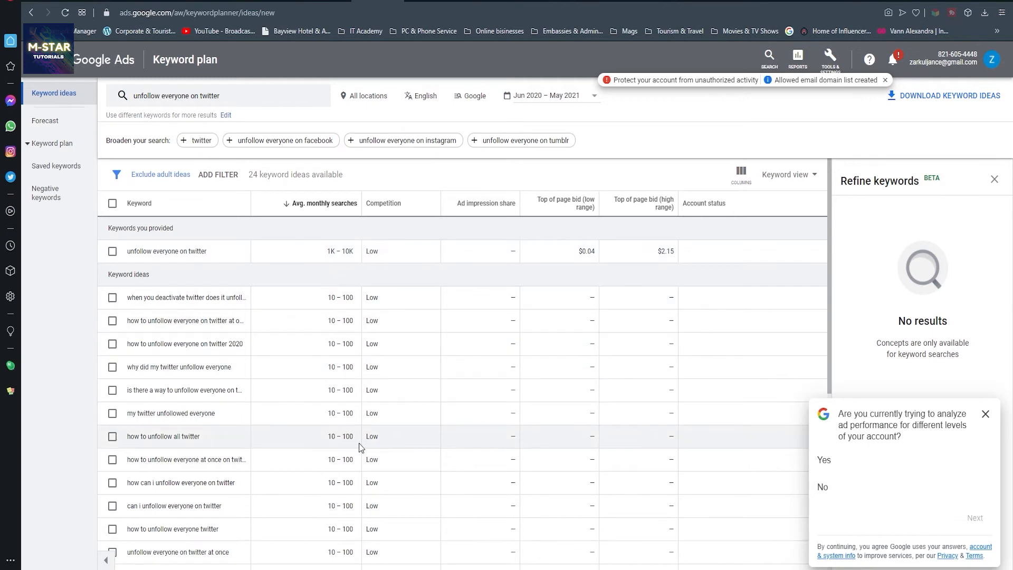
mouse_move(385, 182)
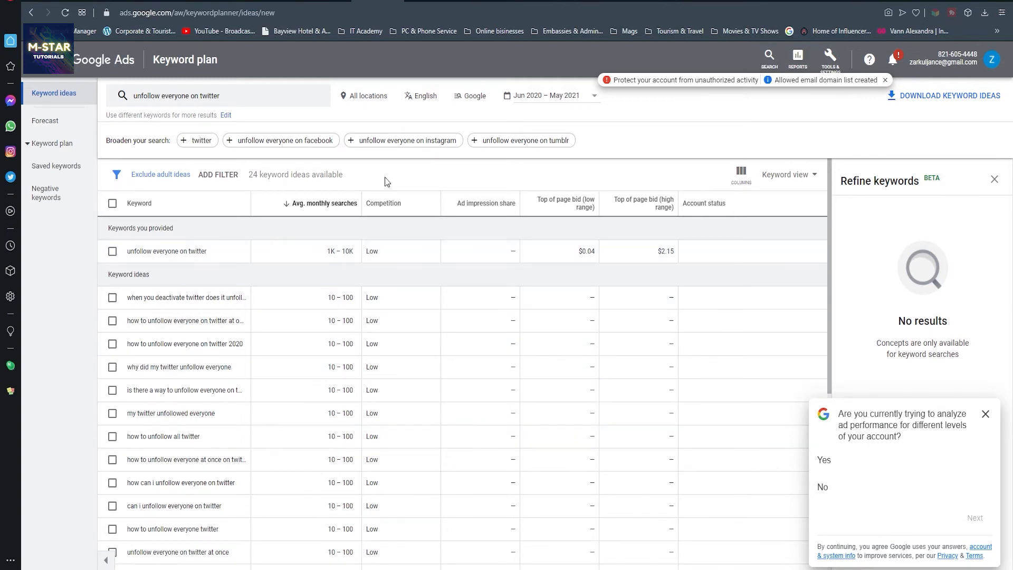
mouse_move(416, 444)
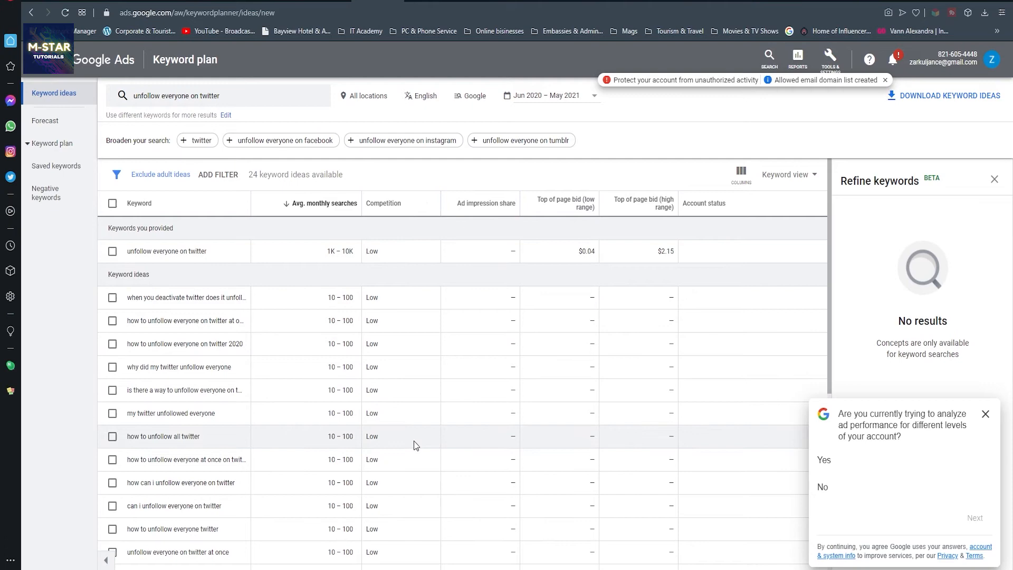
Widen the Keyword column and pick the low-competition idea 'twitter unfollow everyone not following me'.
scroll(down, 3)
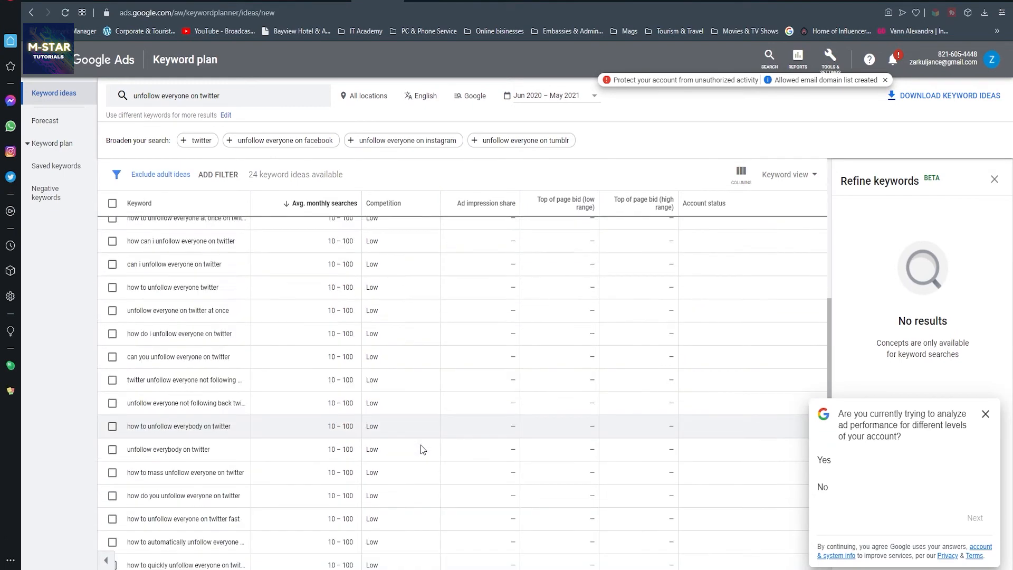
scroll(up, 3)
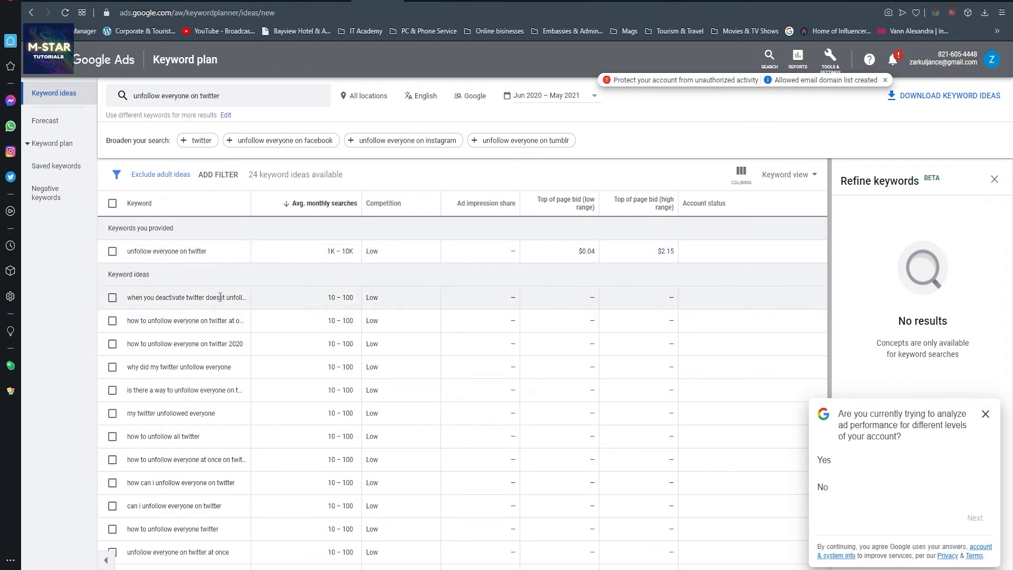
drag(255, 202, 289, 203)
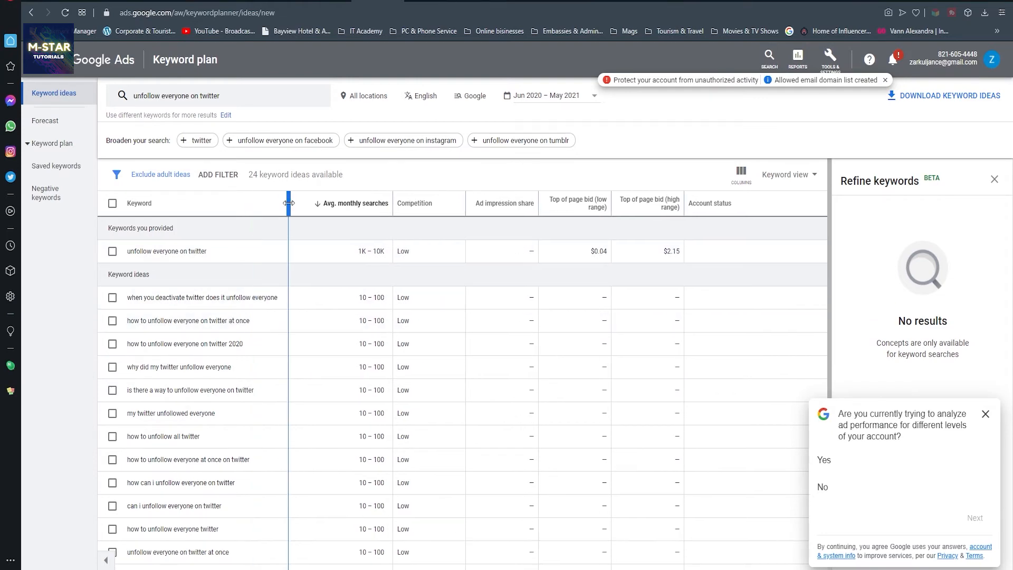
scroll(down, 3)
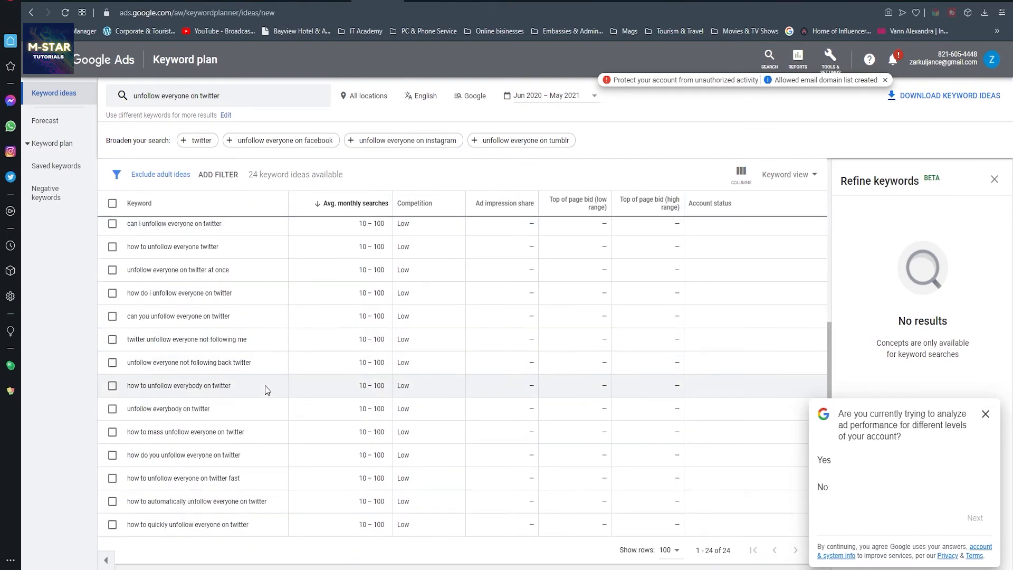
mouse_move(260, 372)
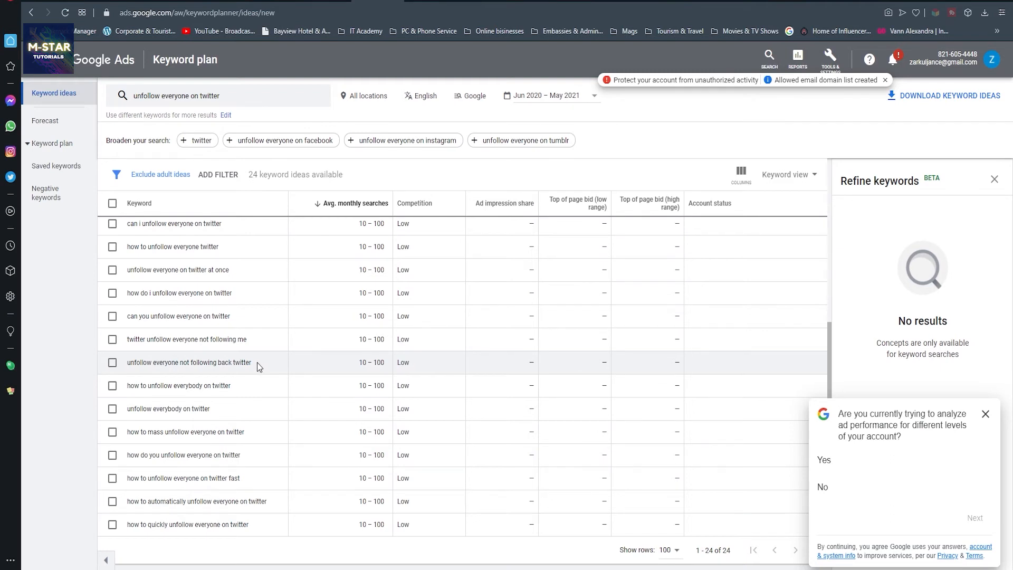
mouse_move(252, 105)
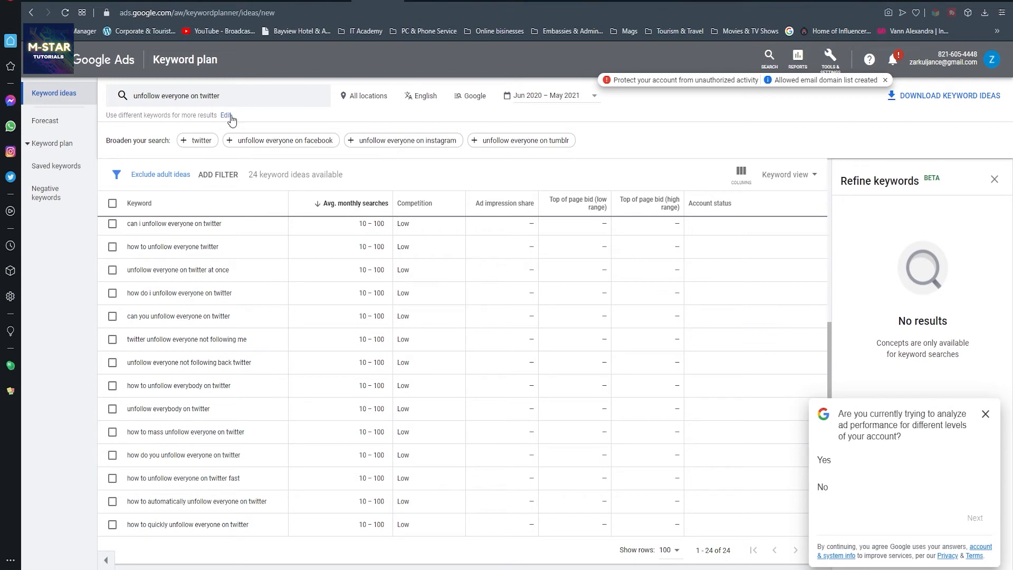
mouse_move(258, 316)
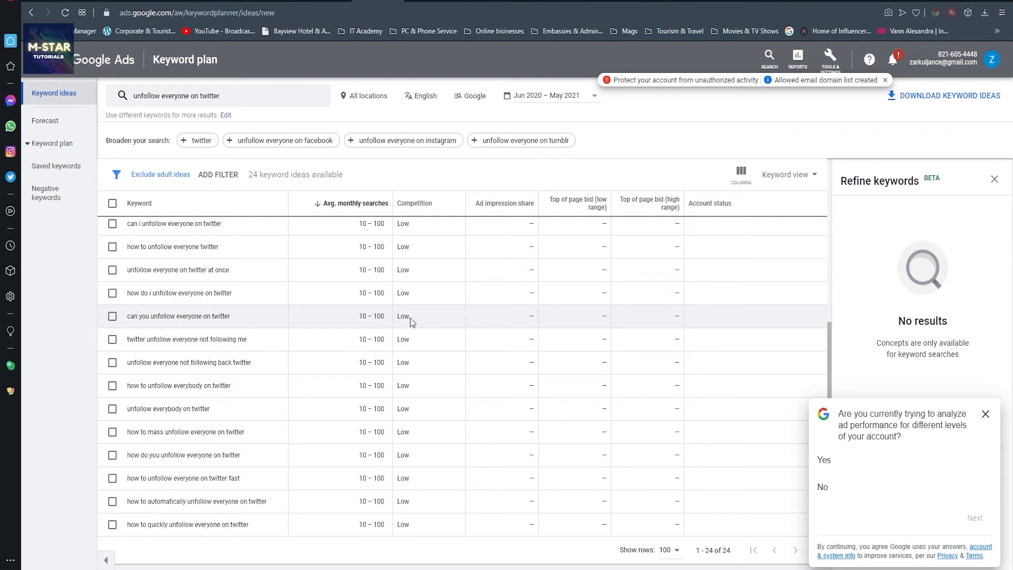
mouse_move(257, 362)
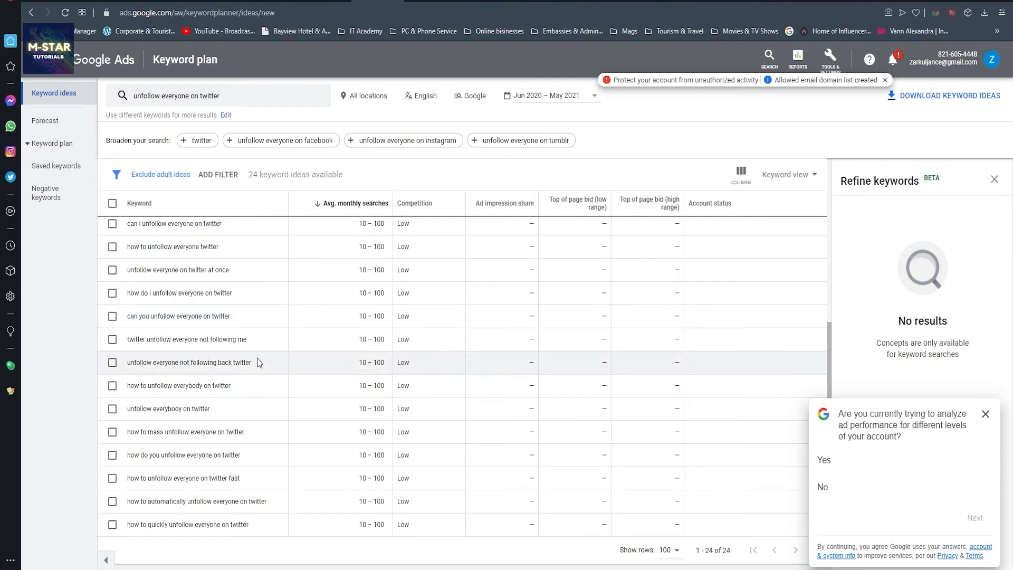
double_click(186, 338)
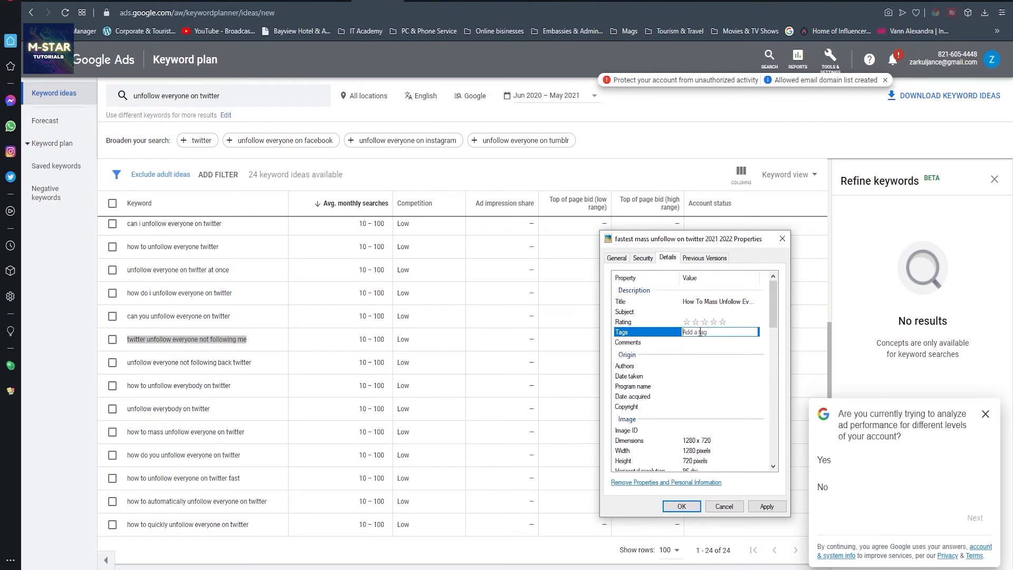
Tag the image 'twitter unfollow everyone not following me' and note the related keyword 'my twitter unfollowed everyone'.
text(twitter unfollow everyone not following me;)
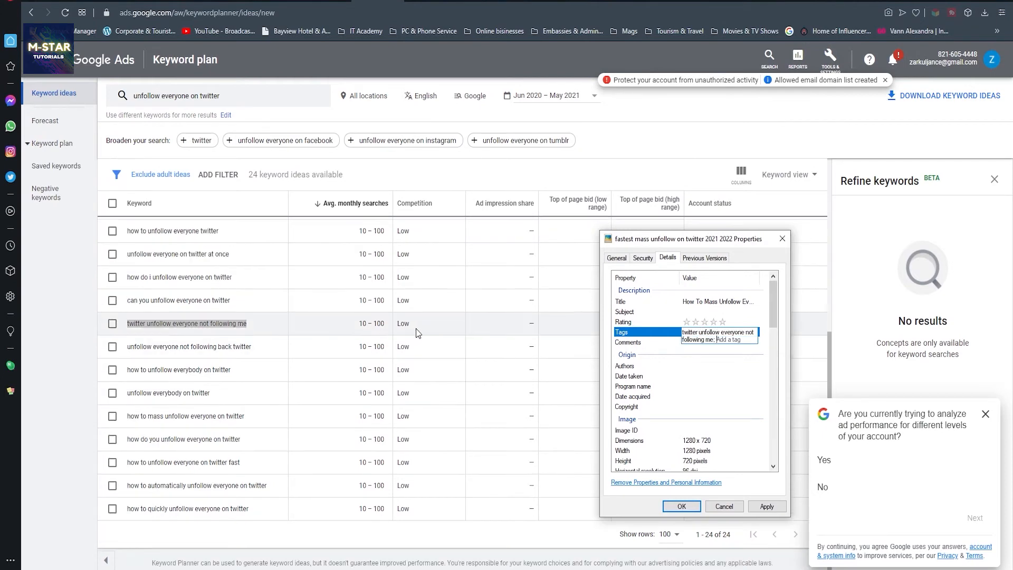
mouse_move(450, 337)
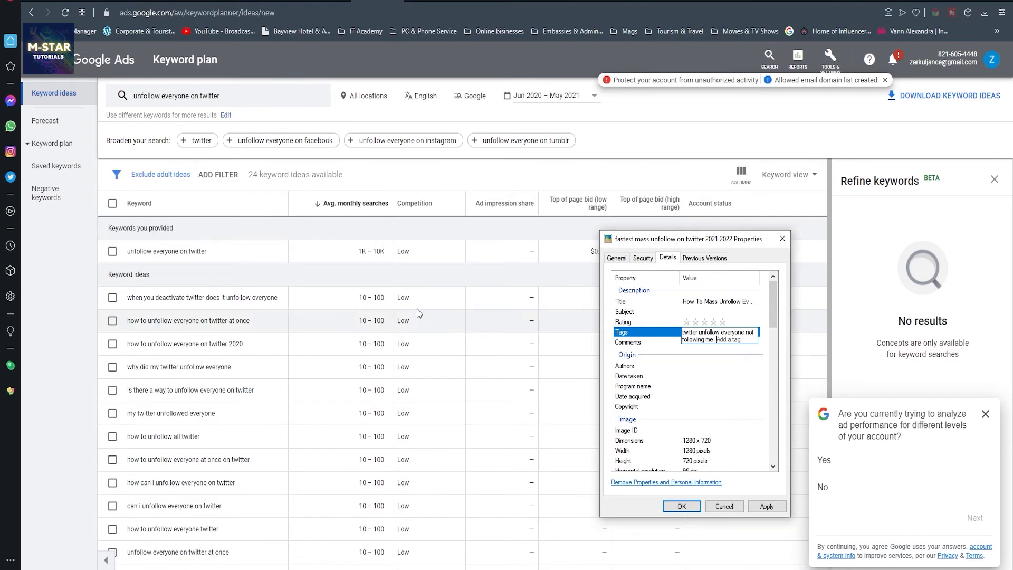
mouse_move(361, 271)
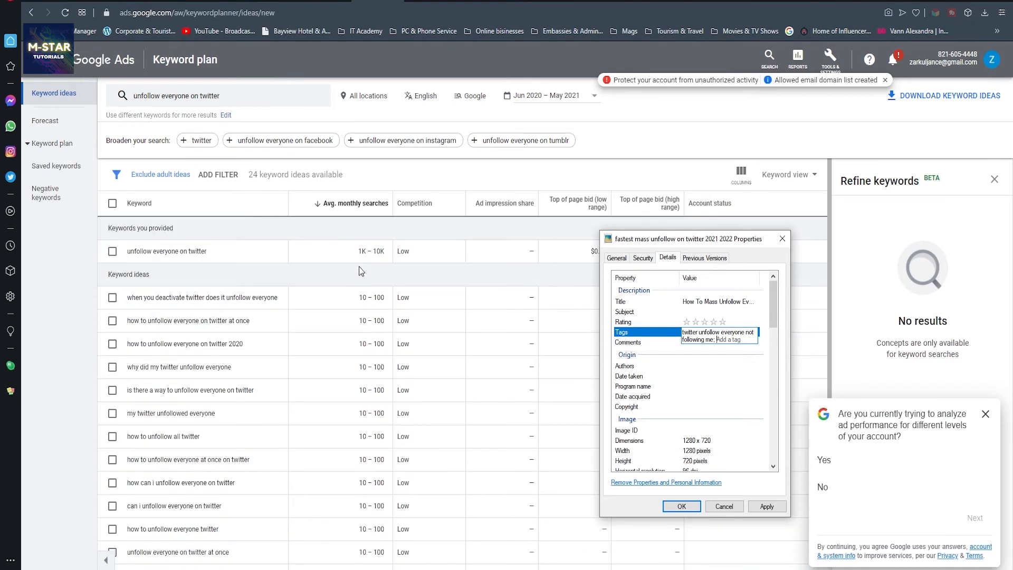
mouse_move(362, 276)
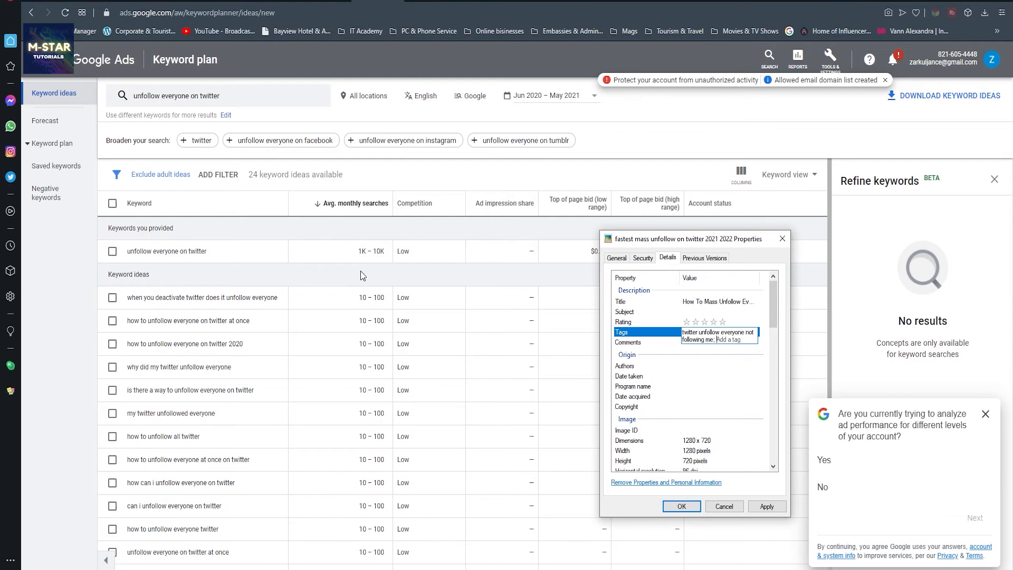
mouse_move(354, 255)
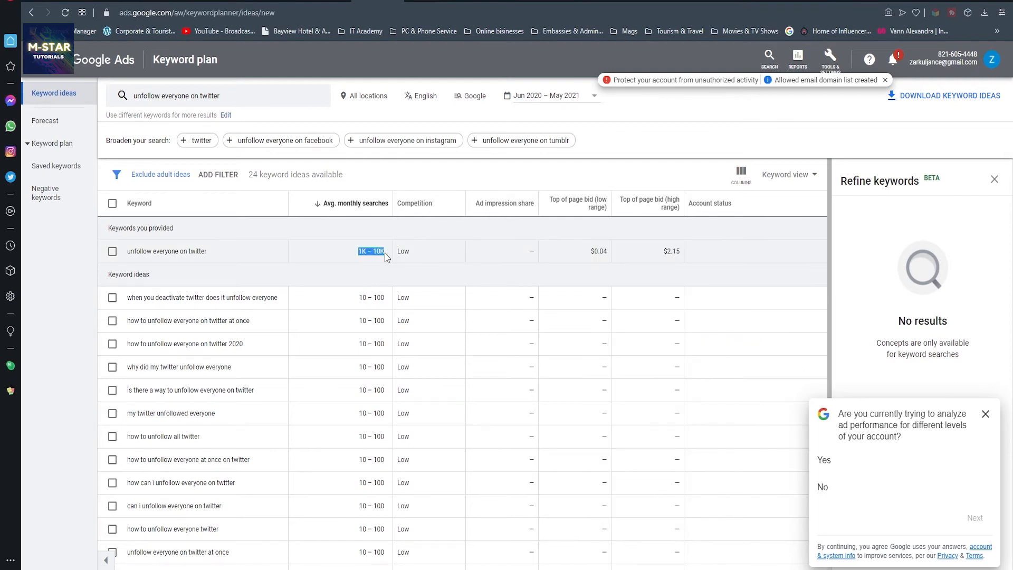
double_click(370, 251)
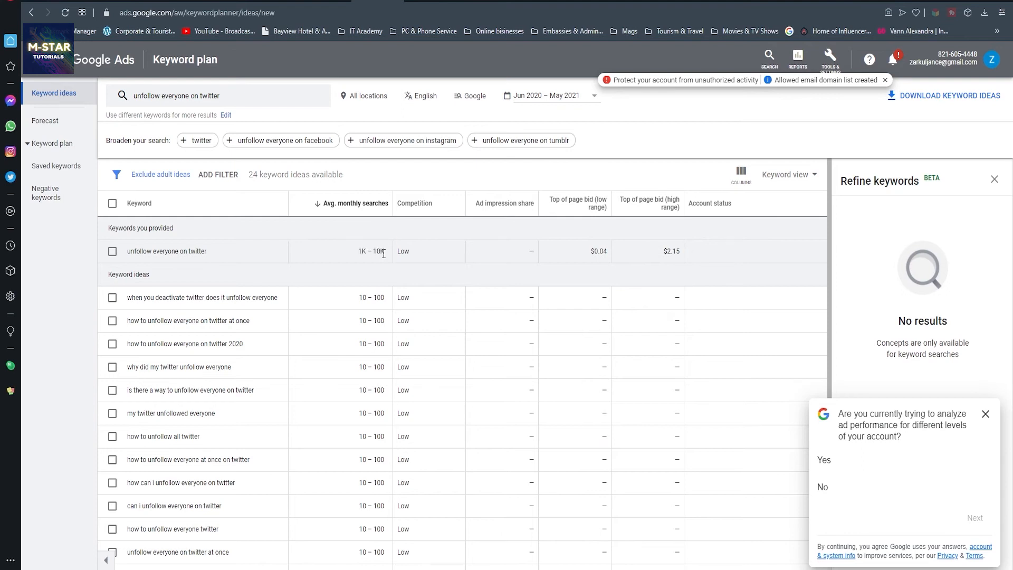
mouse_move(411, 258)
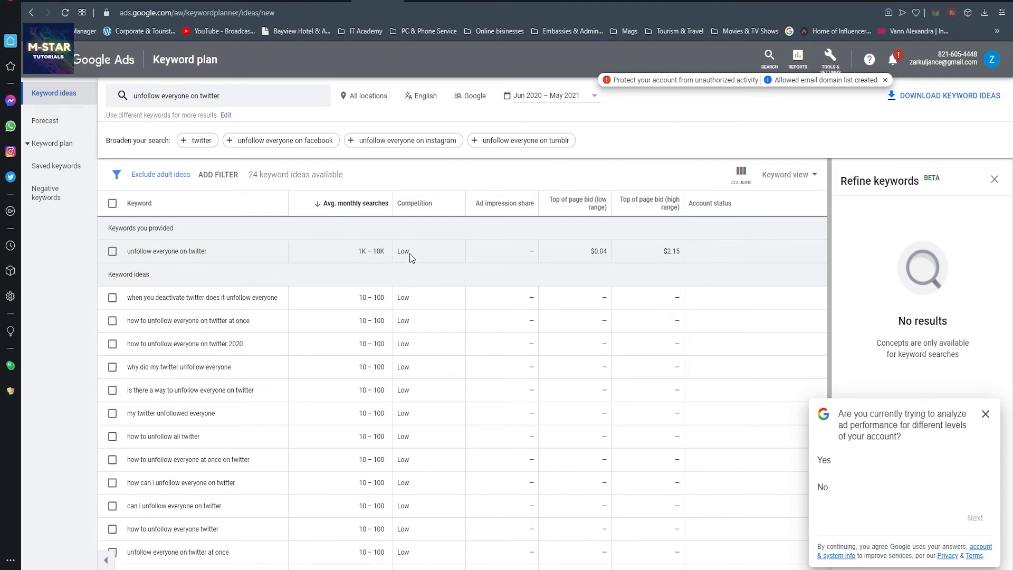
mouse_move(424, 257)
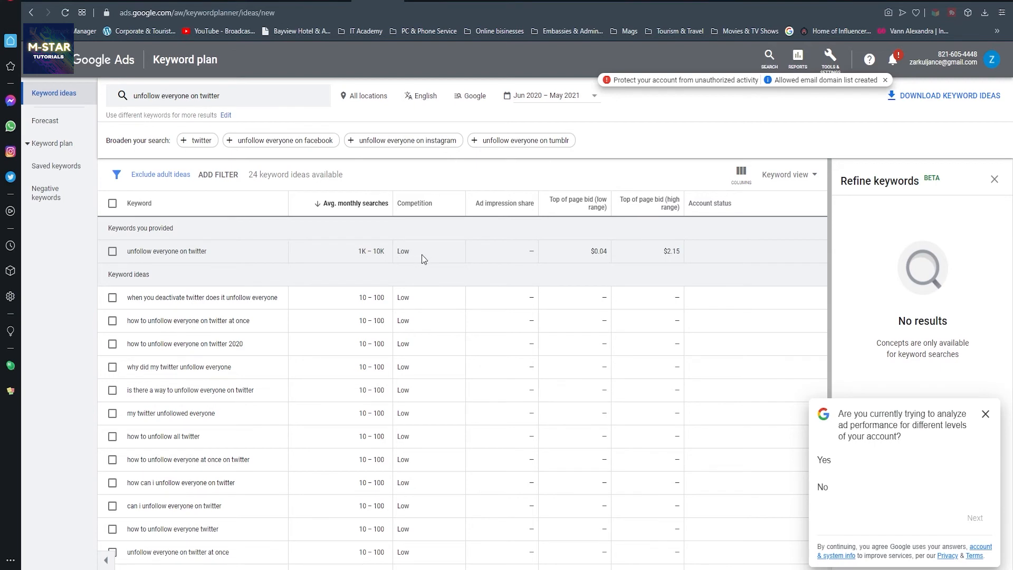
mouse_move(226, 413)
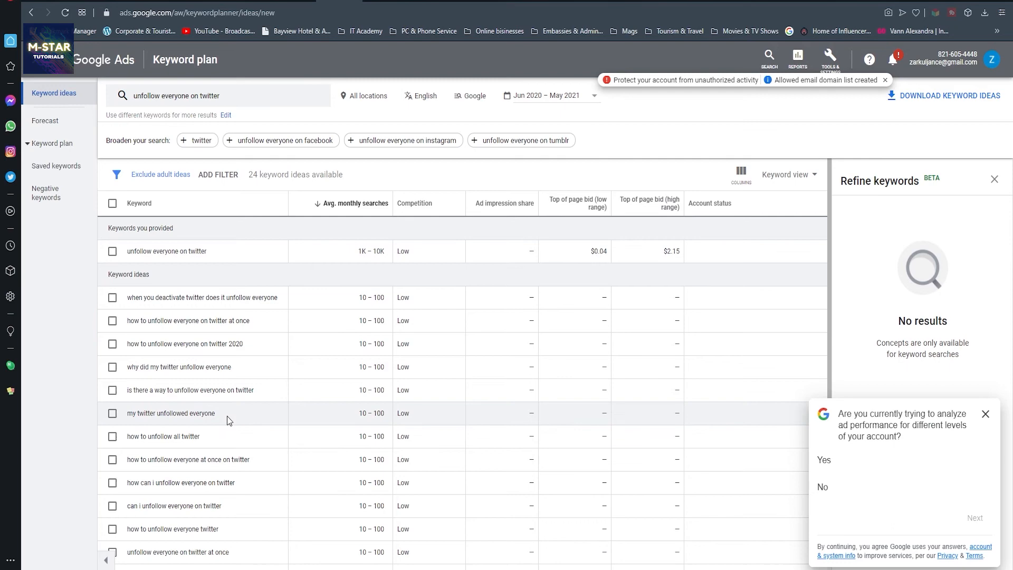
double_click(170, 413)
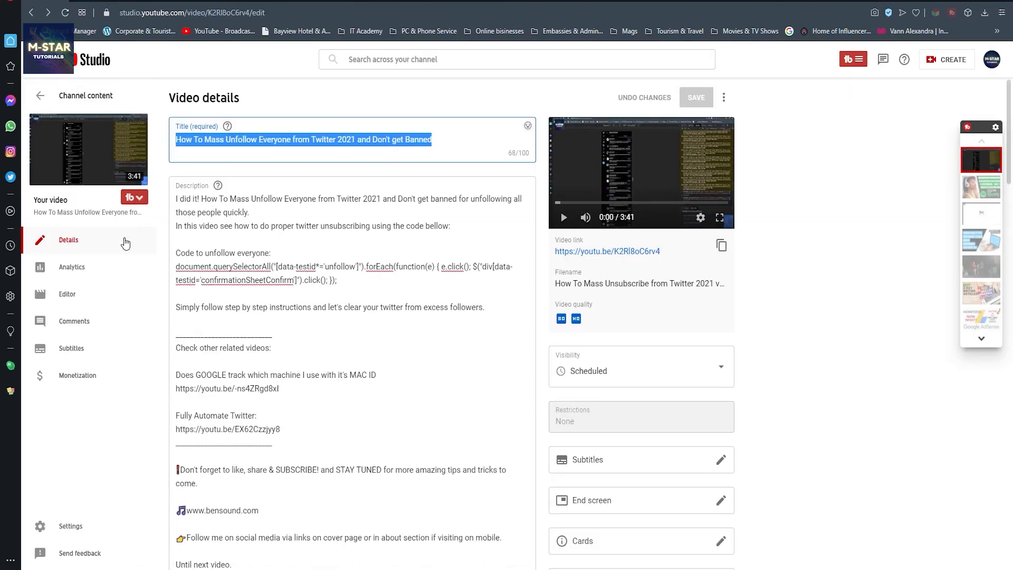
Set the 'Fastest mass unfollow way ever on Twitter' JPG as the thumbnail and save the video details.
scroll(down, 3)
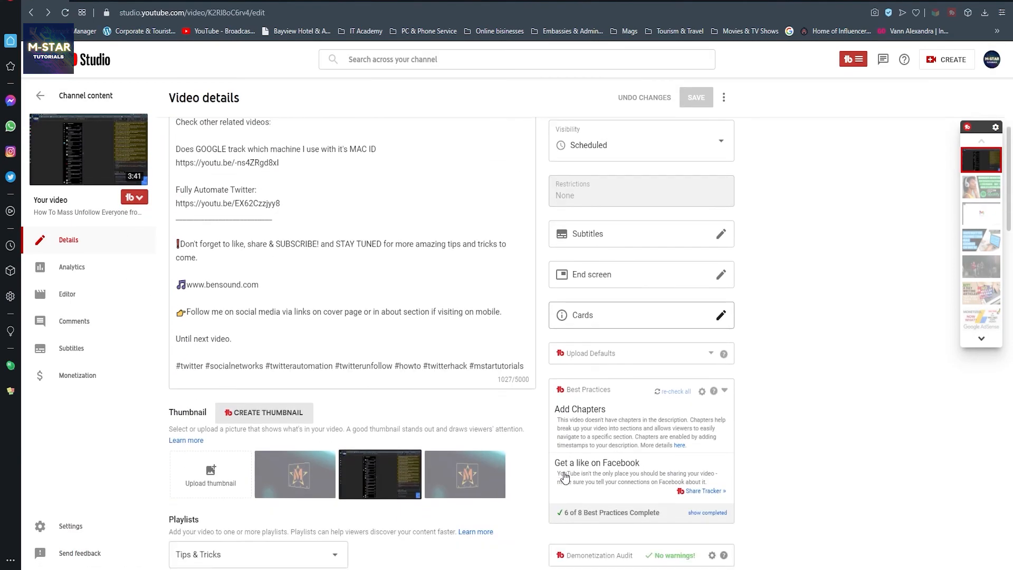
scroll(down, 3)
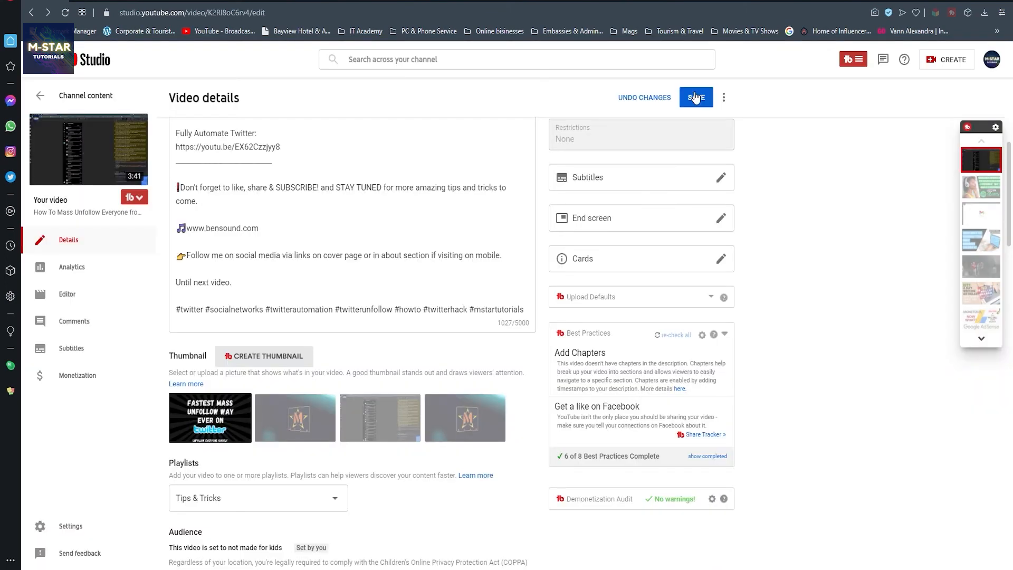
click(695, 97)
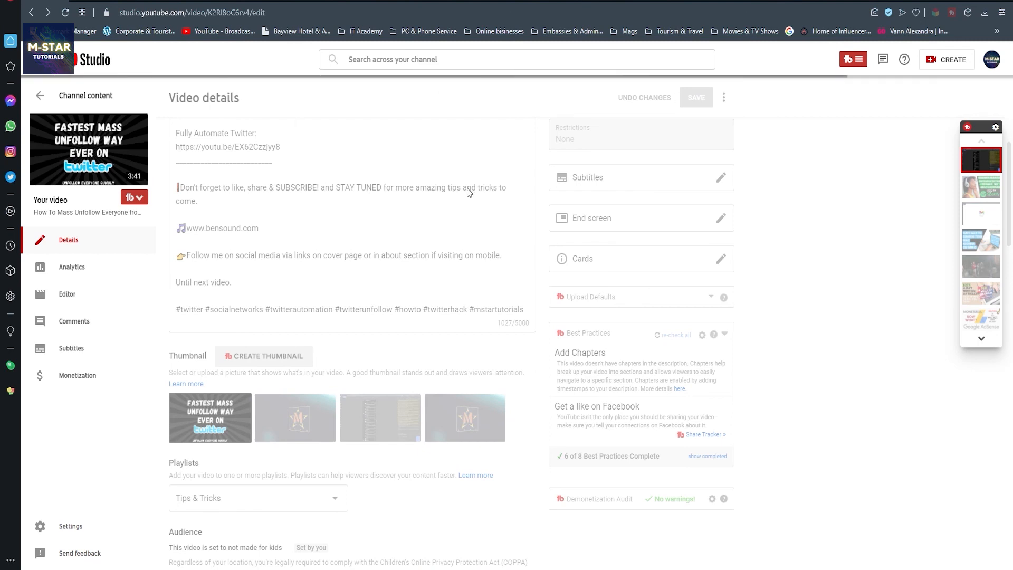
mouse_move(365, 278)
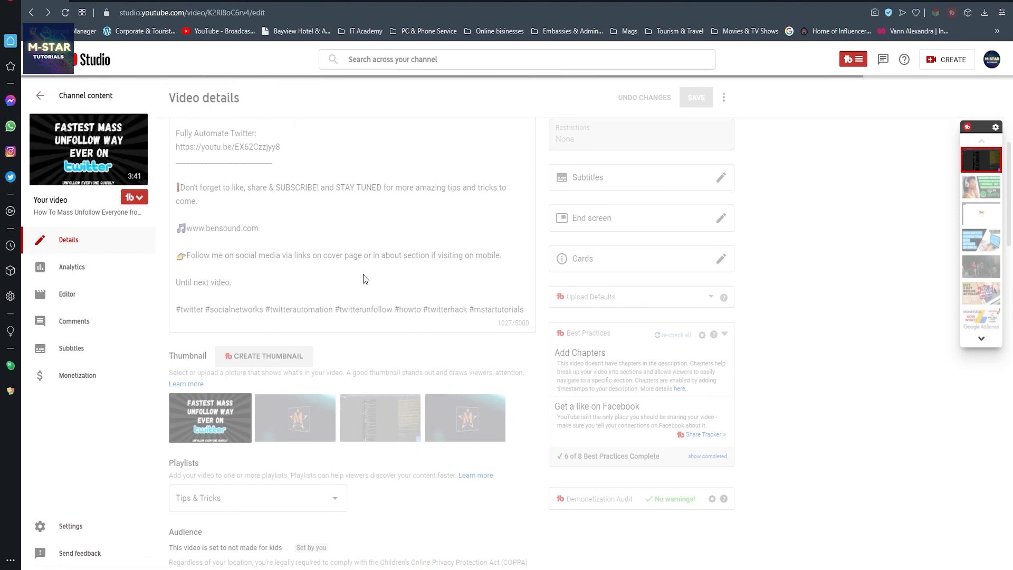
mouse_move(859, 271)
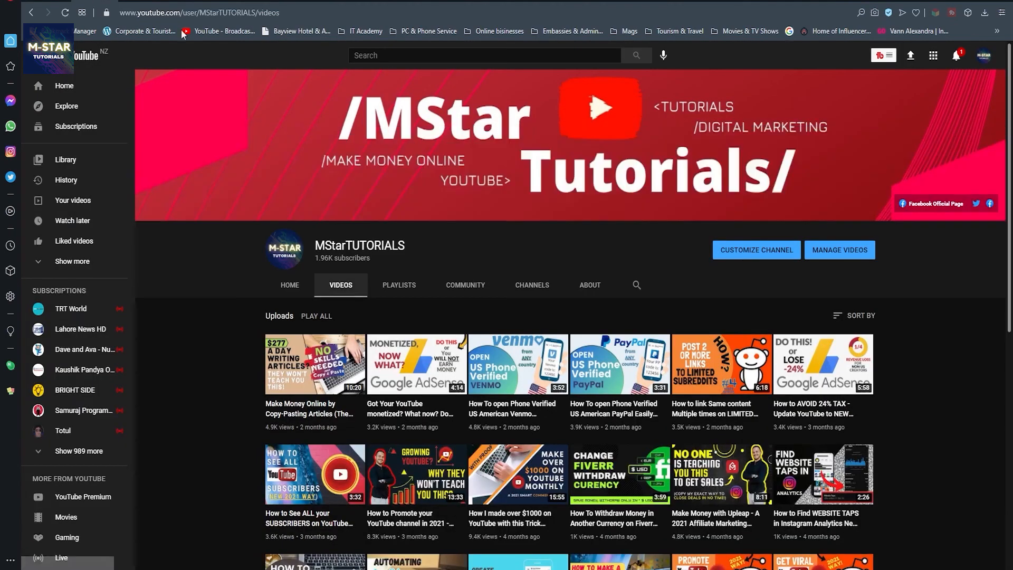
Scroll through the MStarTUTORIALS channel's Videos grid to check the new thumbnail, then return to the top.
scroll(down, 3)
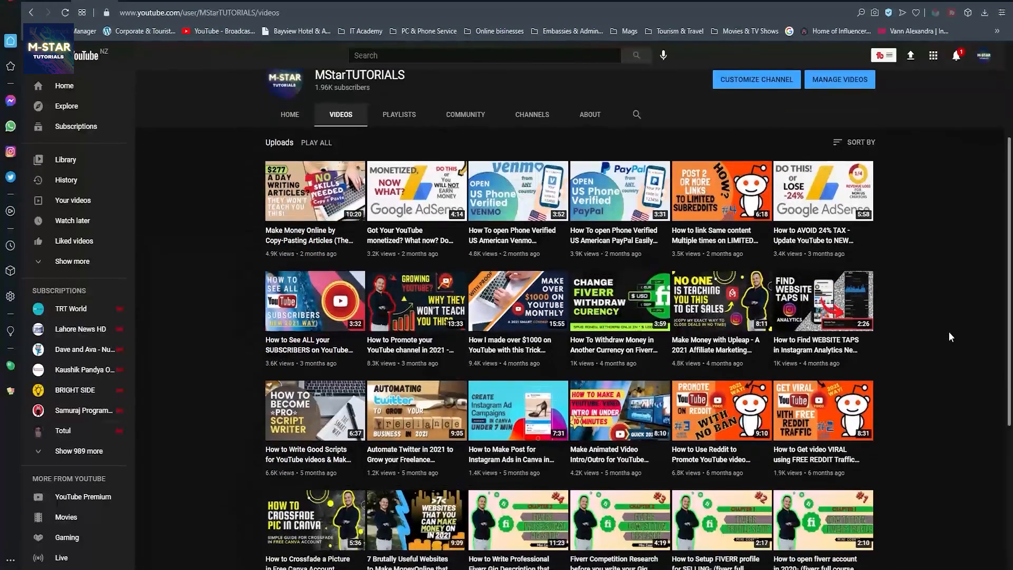
scroll(down, 3)
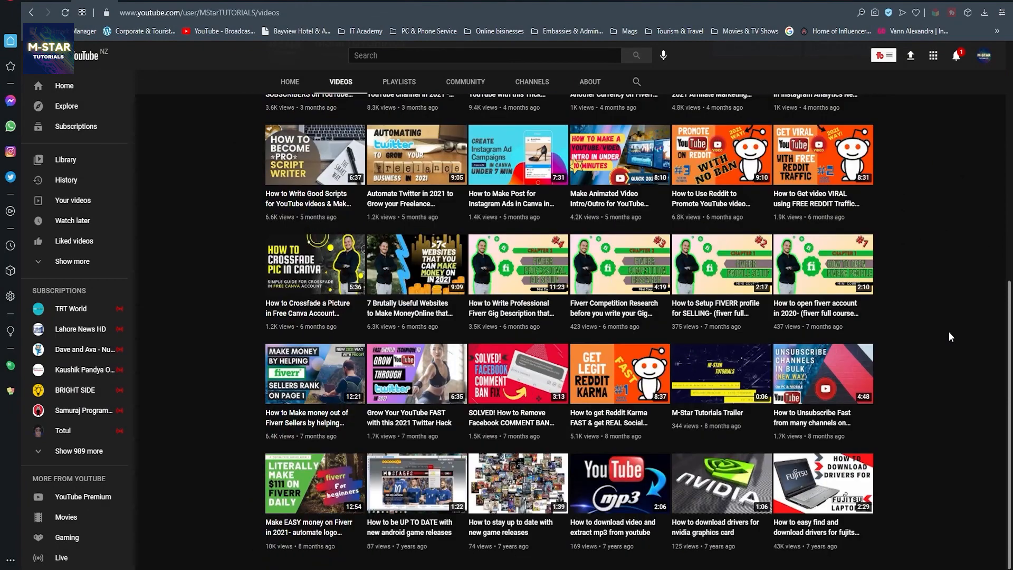
scroll(up, 3)
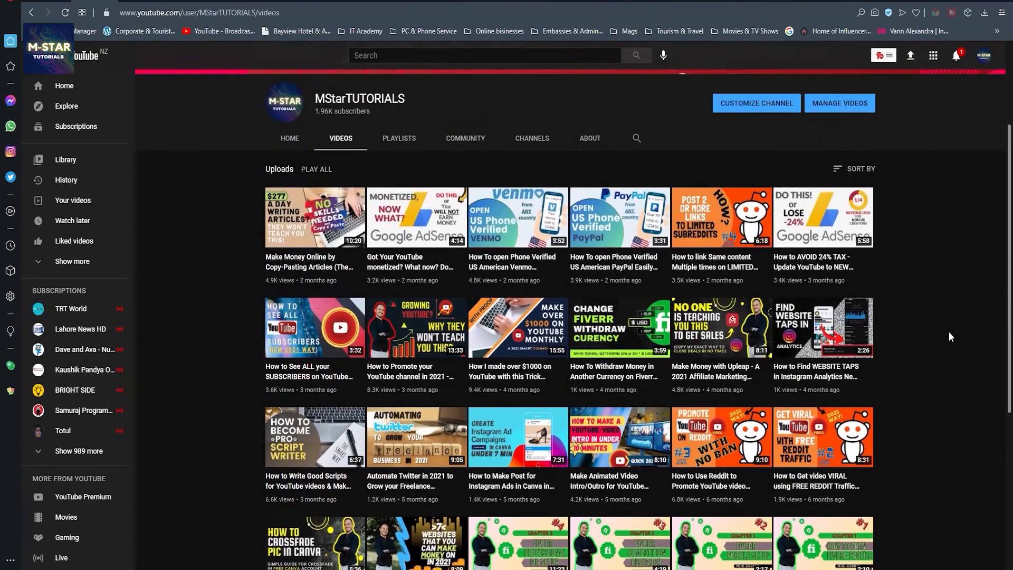
scroll(up, 3)
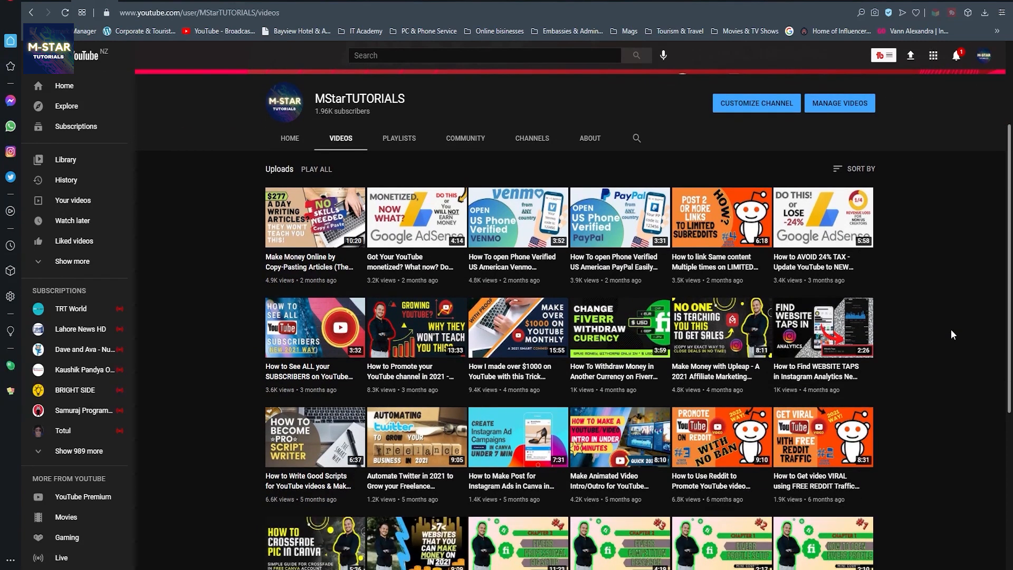
scroll(down, 3)
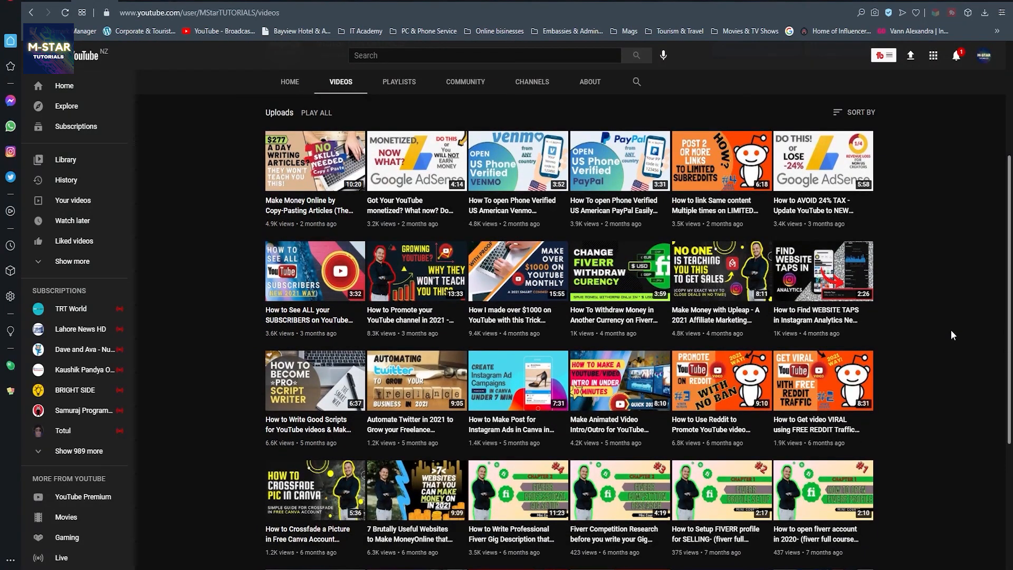
scroll(down, 3)
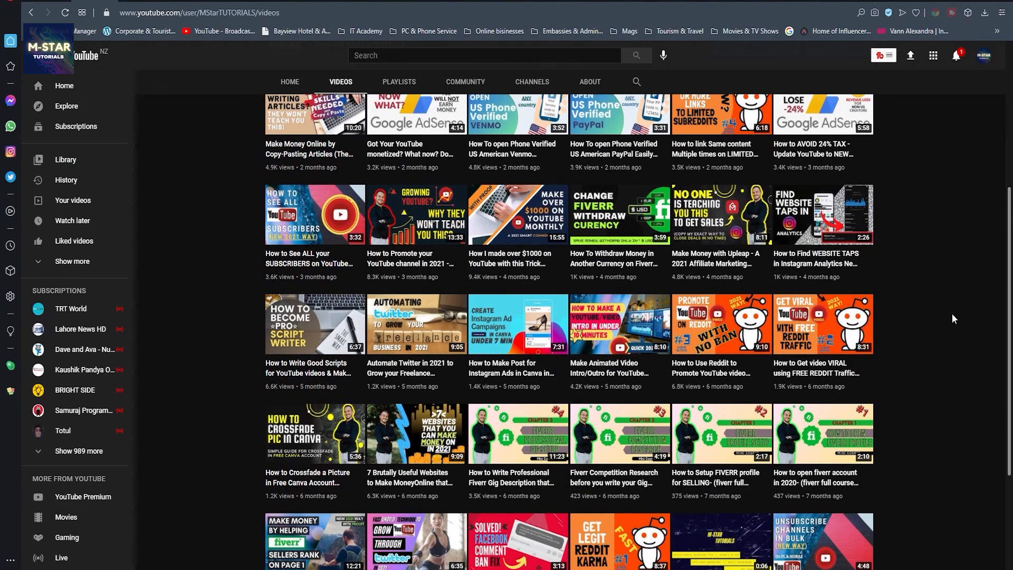
mouse_move(954, 327)
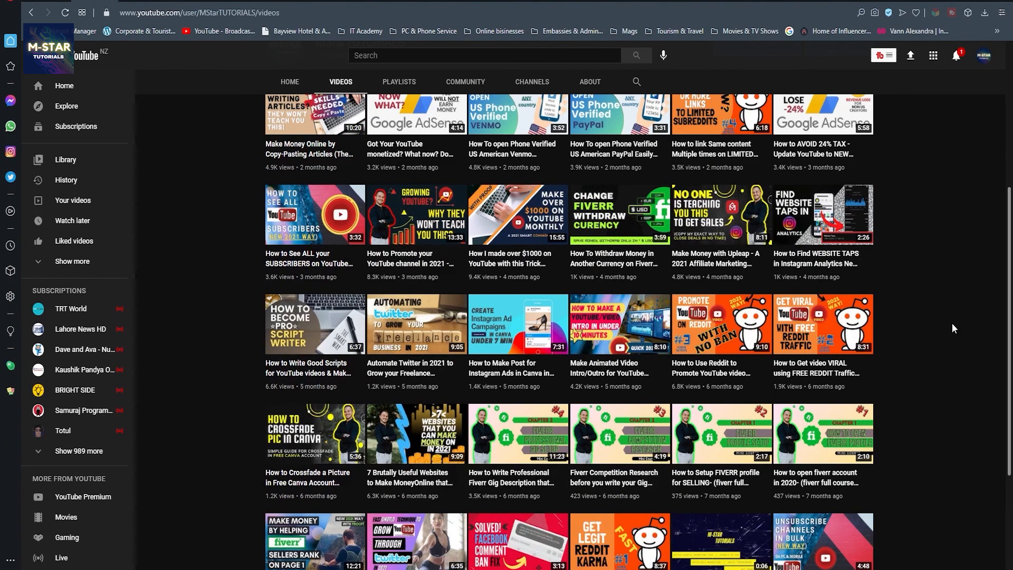
scroll(up, 3)
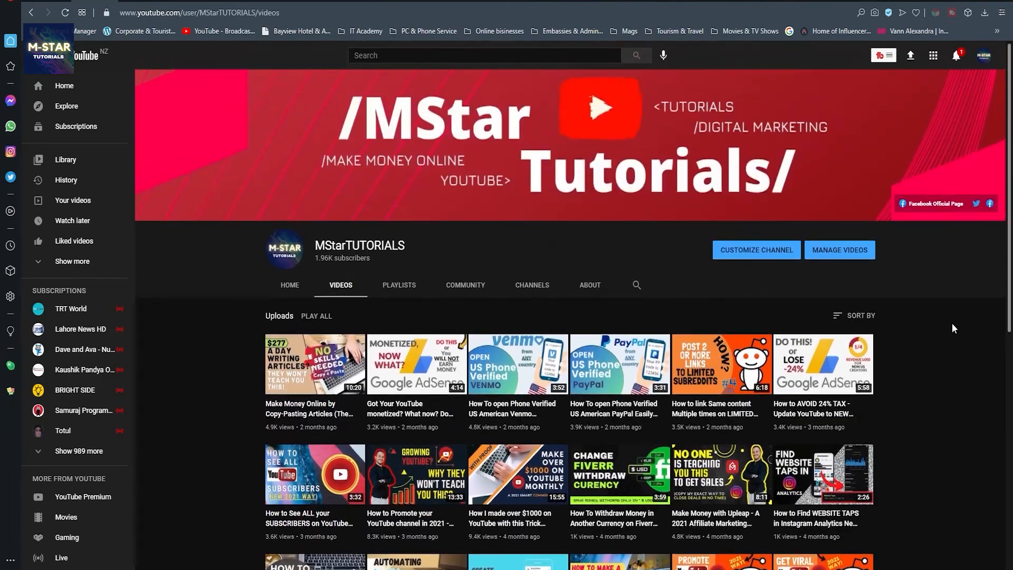